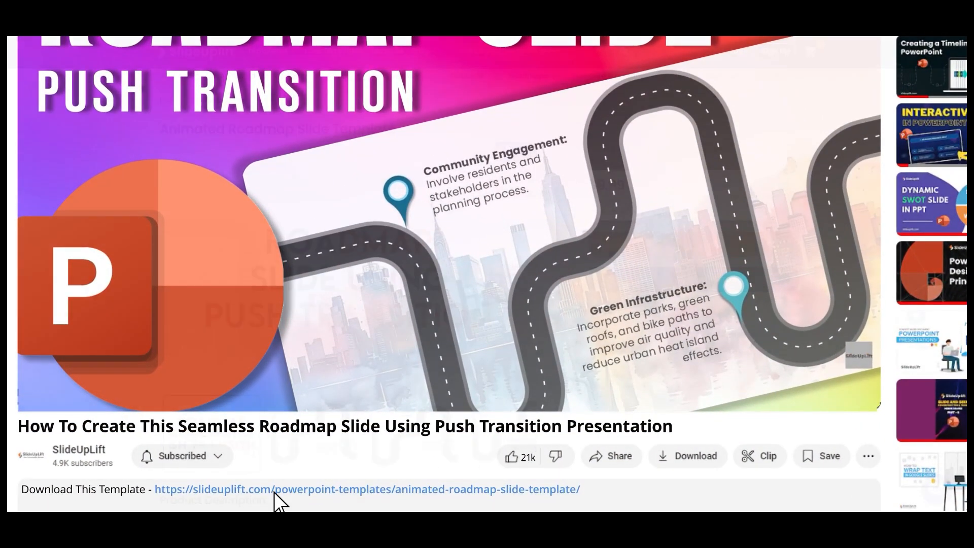
# Leave the YouTube tutorial page so a new blank PowerPoint presentation is showing
pyautogui.click(367, 489)
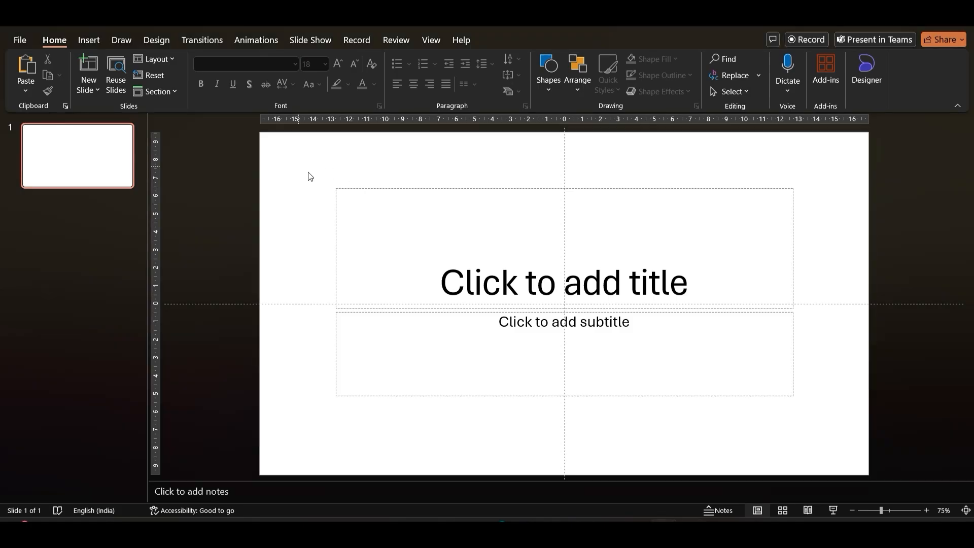
# Switch the title slide to a Blank layout and insert the watercolor city picture, dismissing Designer
pyautogui.click(563, 281)
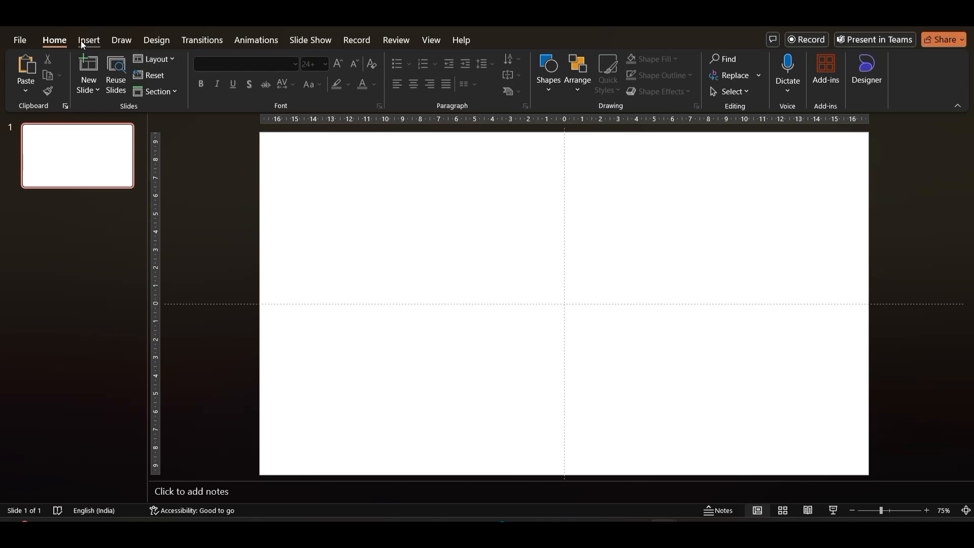
pyautogui.click(88, 40)
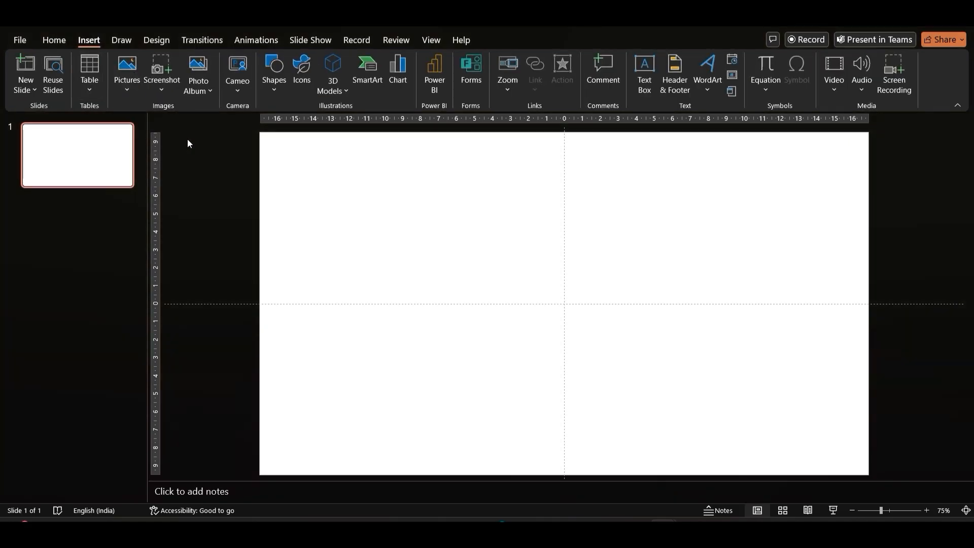
pyautogui.click(125, 71)
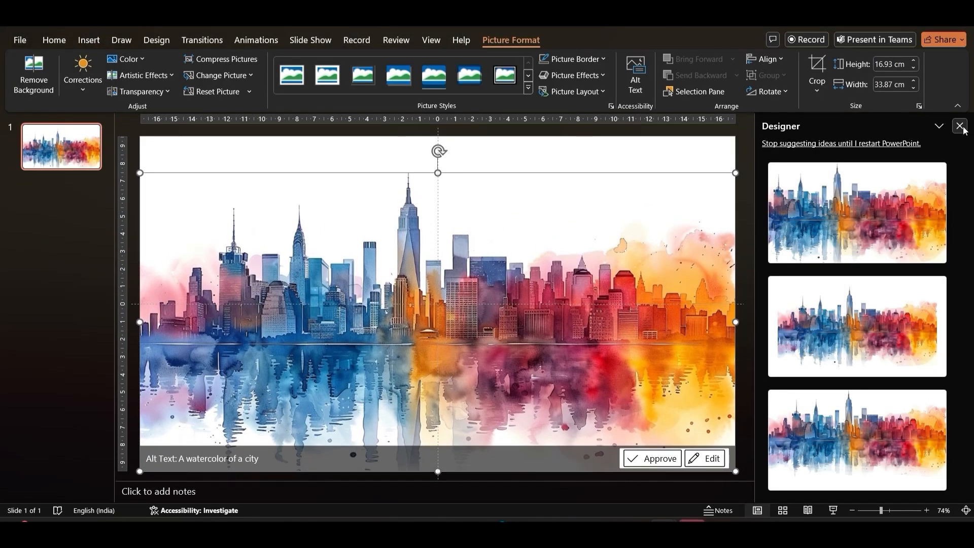
pyautogui.click(961, 127)
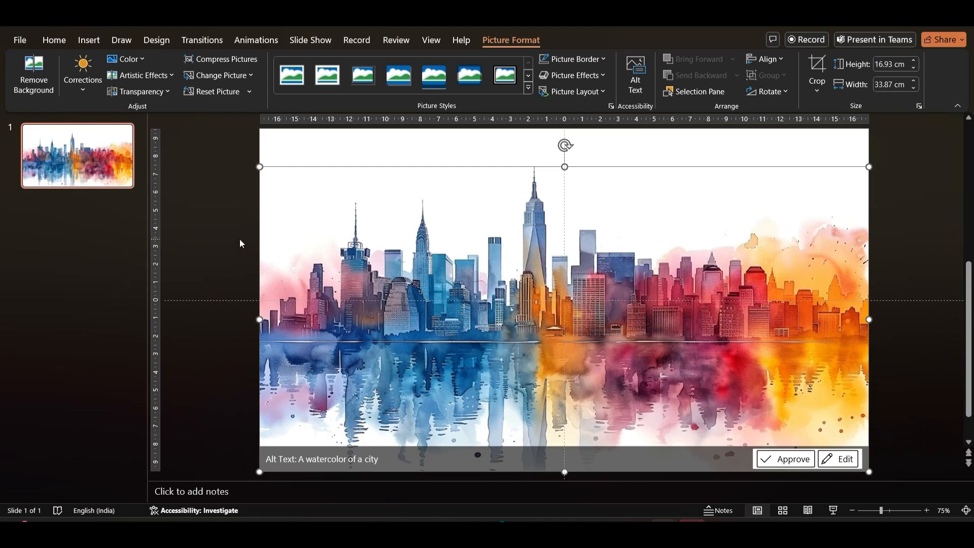
pyautogui.moveTo(629, 116)
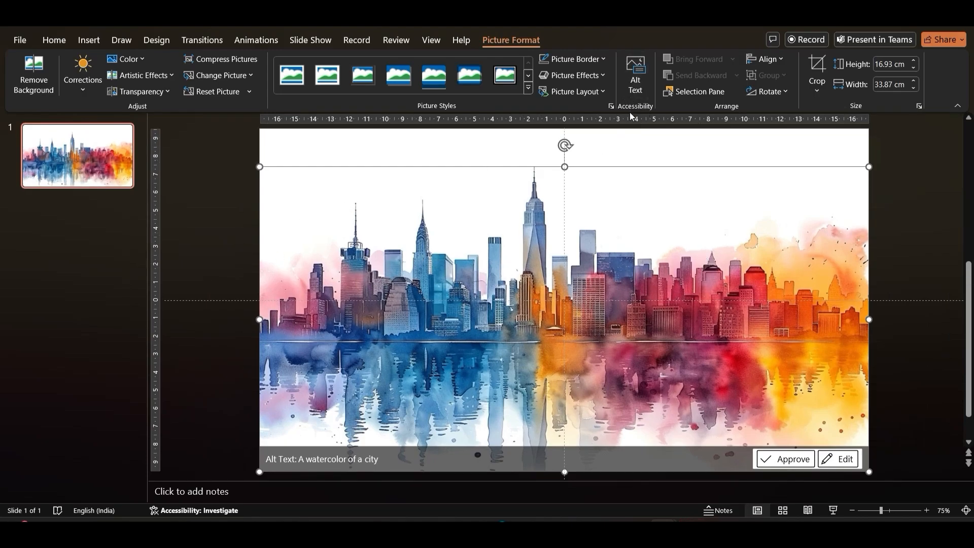
# Make the city picture mostly transparent in Format Picture
pyautogui.click(611, 106)
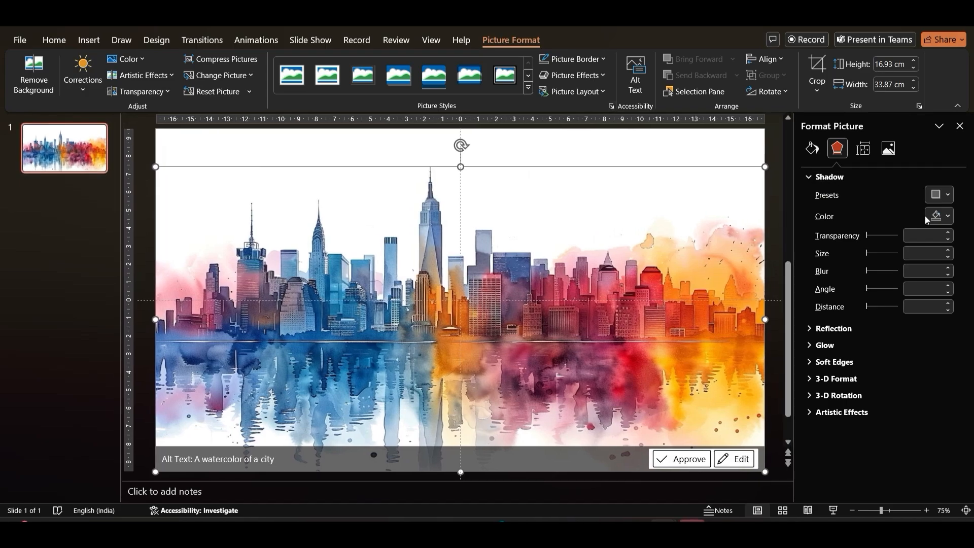
pyautogui.click(886, 148)
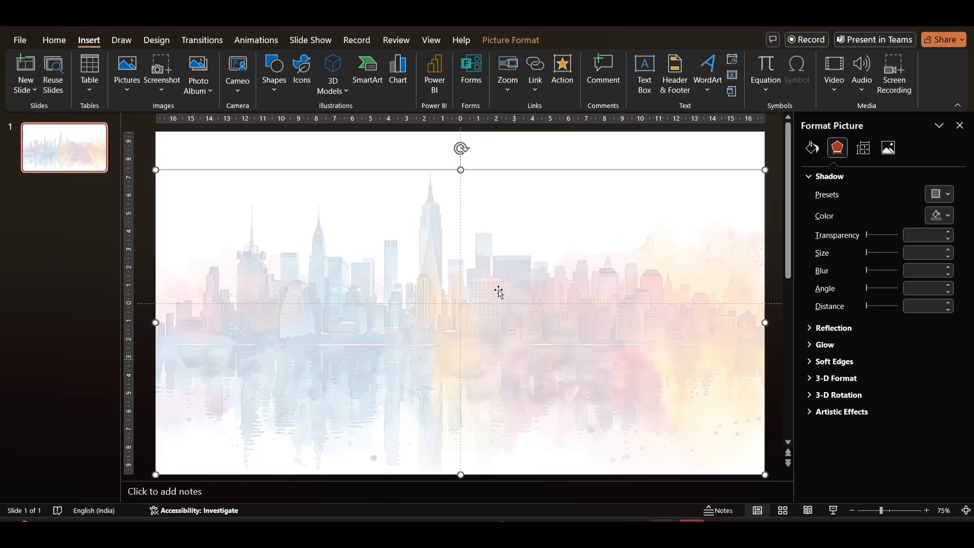
# Insert the winding road picture over the city and duplicate the slide into three copies
pyautogui.click(126, 68)
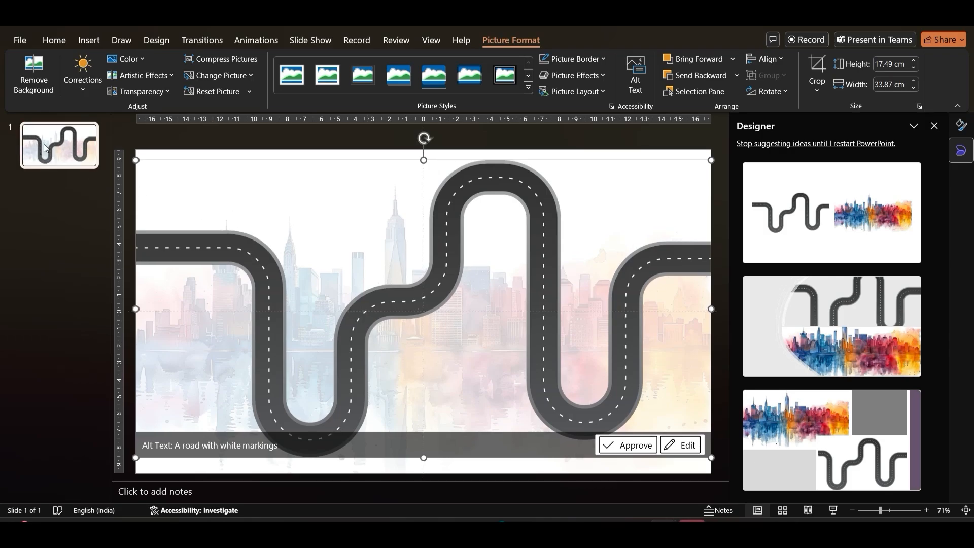
pyautogui.press('ctrl+d')
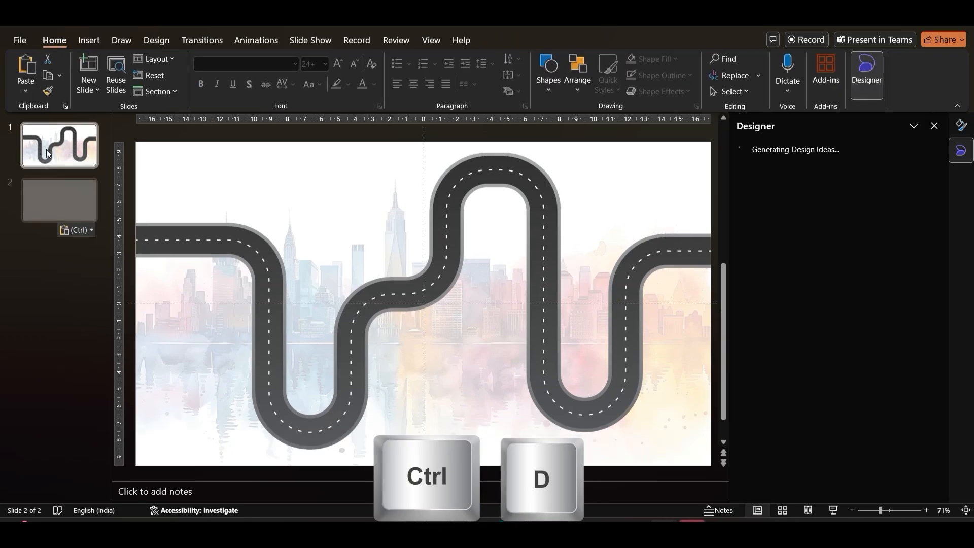
pyautogui.press('ctrl+d')
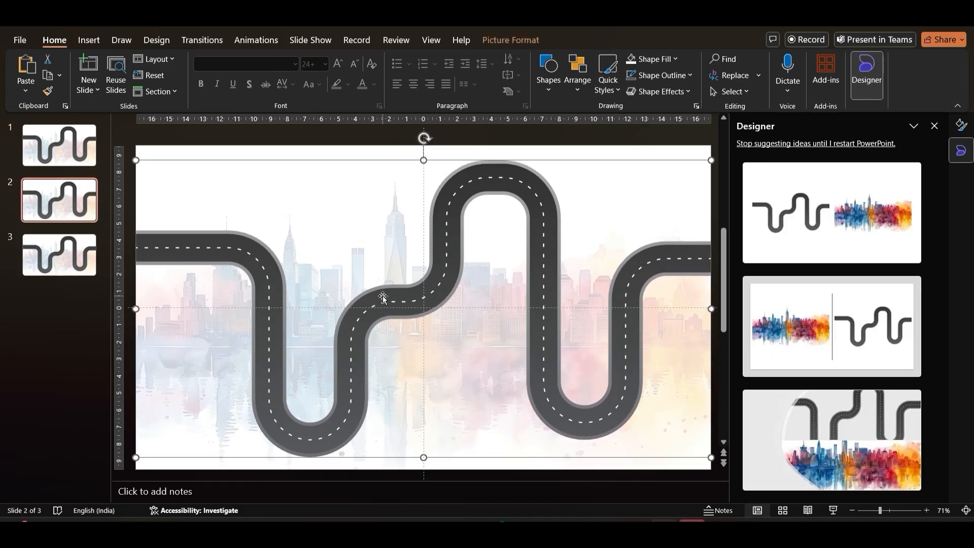
pyautogui.click(58, 254)
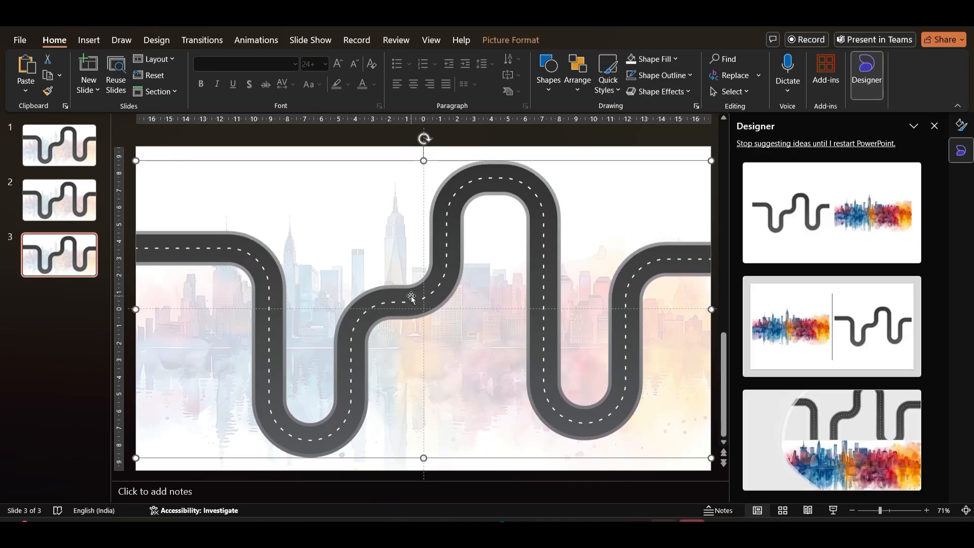
pyautogui.click(59, 145)
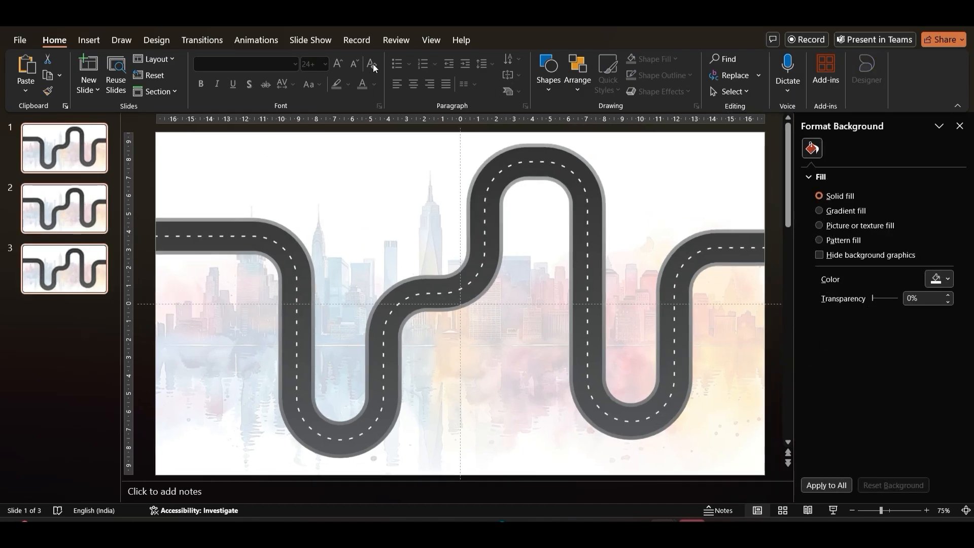
# Give all slides a Push transition with a two-second duration, then return to slide 1
pyautogui.click(201, 40)
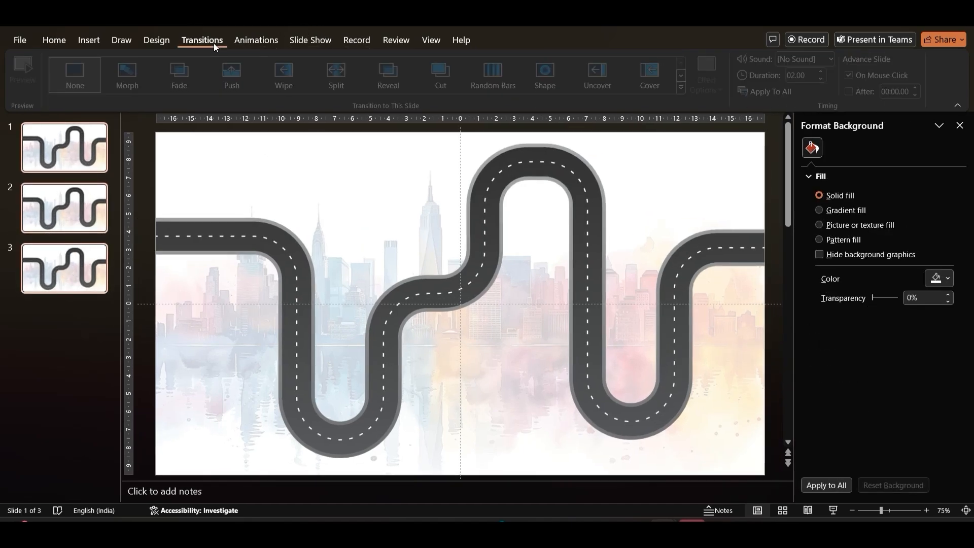
pyautogui.click(234, 74)
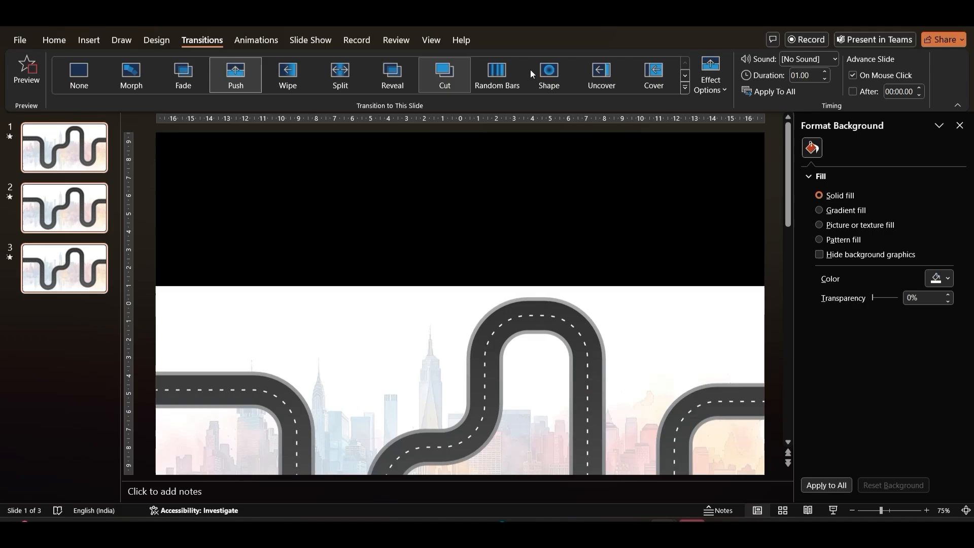
pyautogui.click(710, 74)
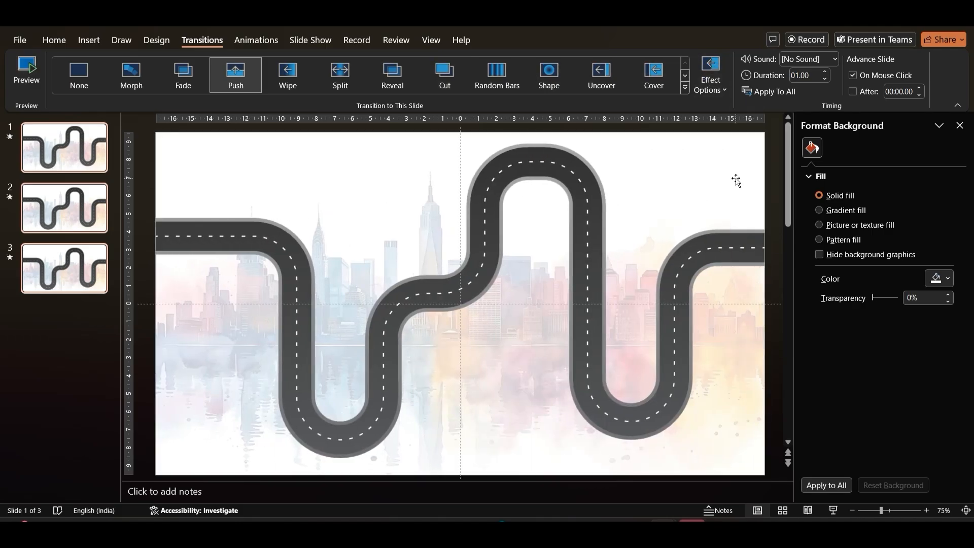
pyautogui.moveTo(823, 75)
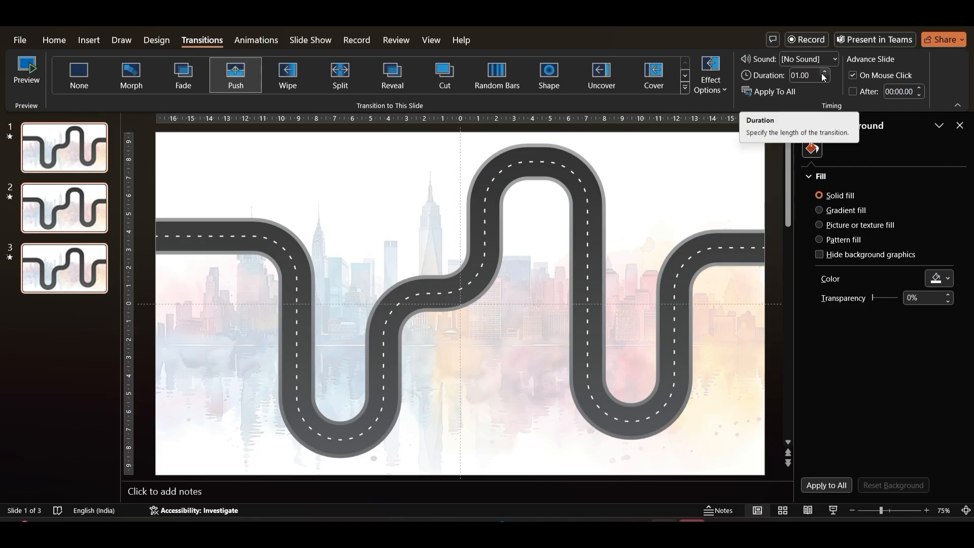
pyautogui.click(824, 71)
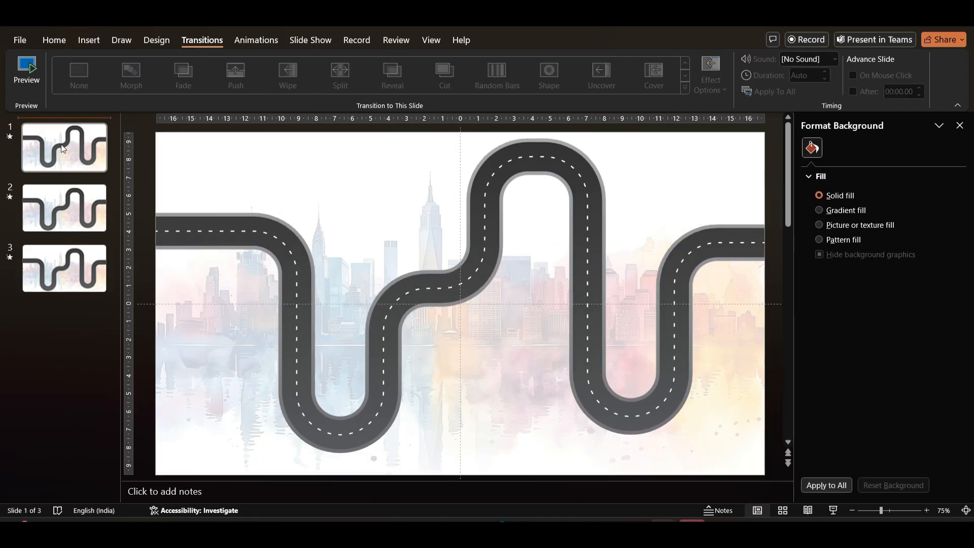
pyautogui.click(64, 208)
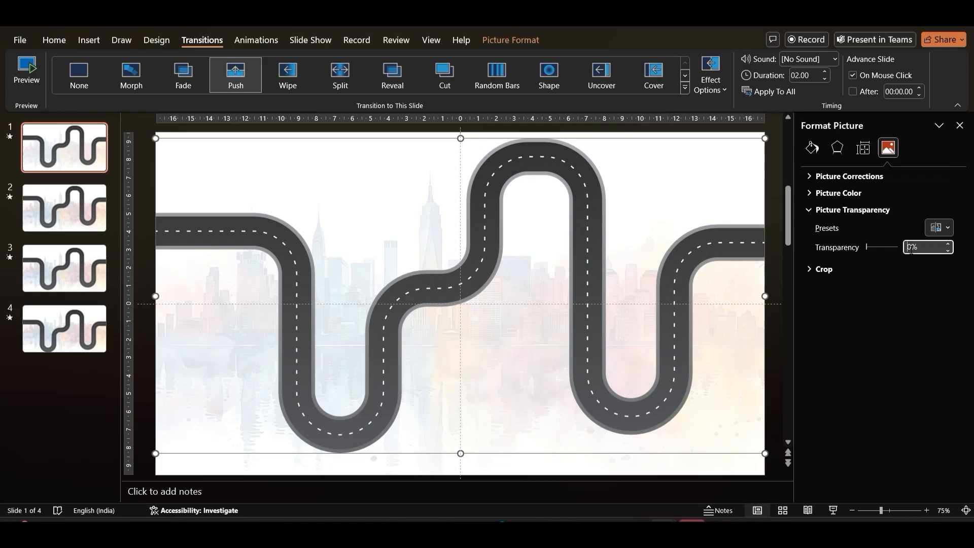
# Set the road picture's transparency to 80% on the first slide
pyautogui.write('80%')
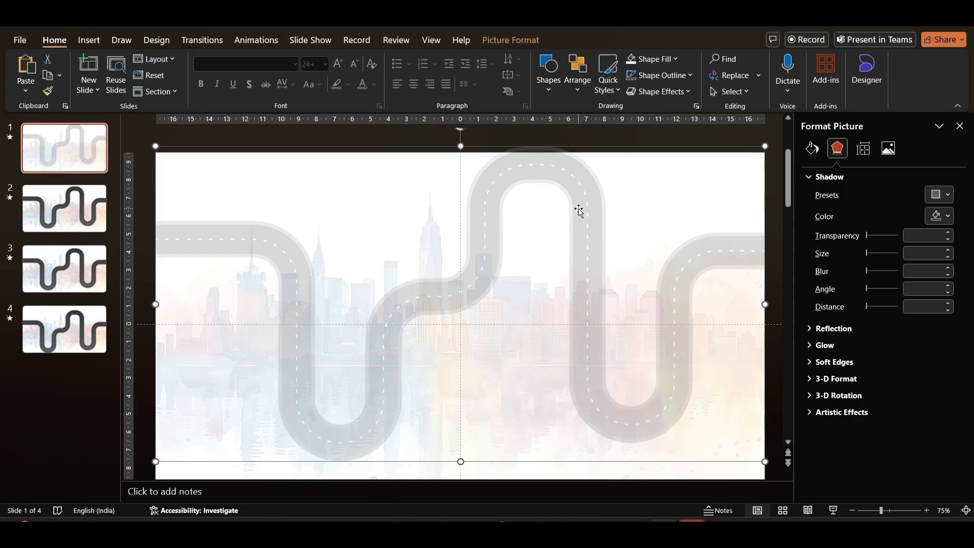
pyautogui.click(88, 40)
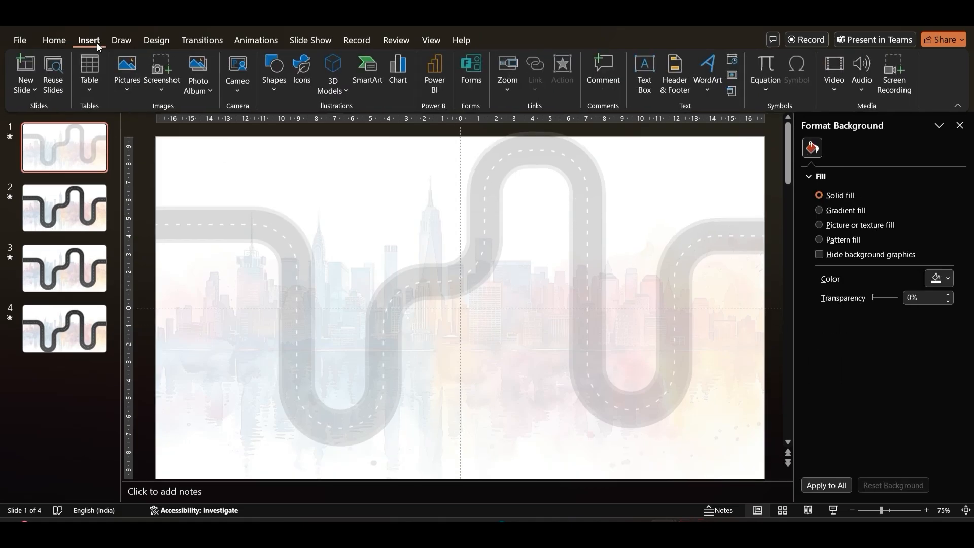
# Add a centred title 'ROADMAP SLIDE USING PUSH TRANSITION' in LEMON MILK Medium, size 80
pyautogui.click(643, 73)
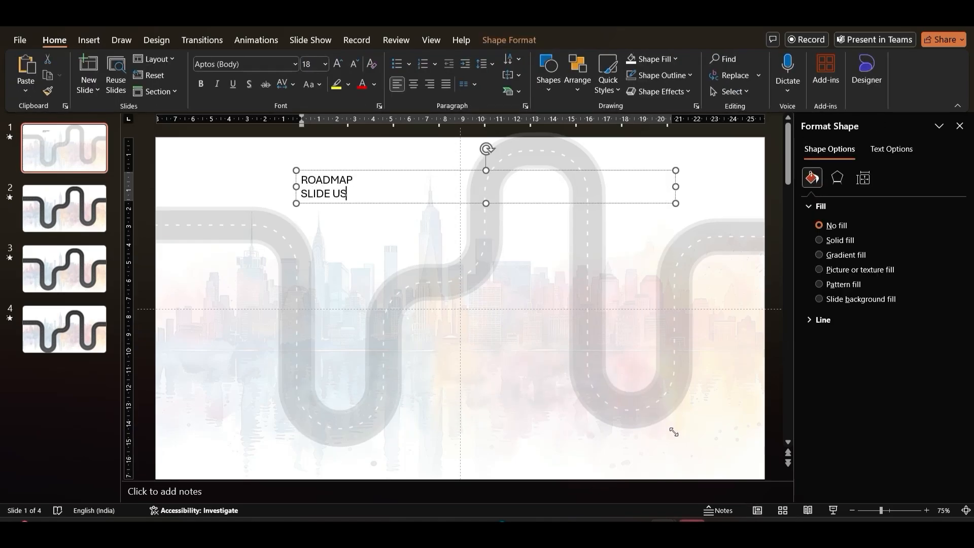
pyautogui.write('ING PUSH TRA')
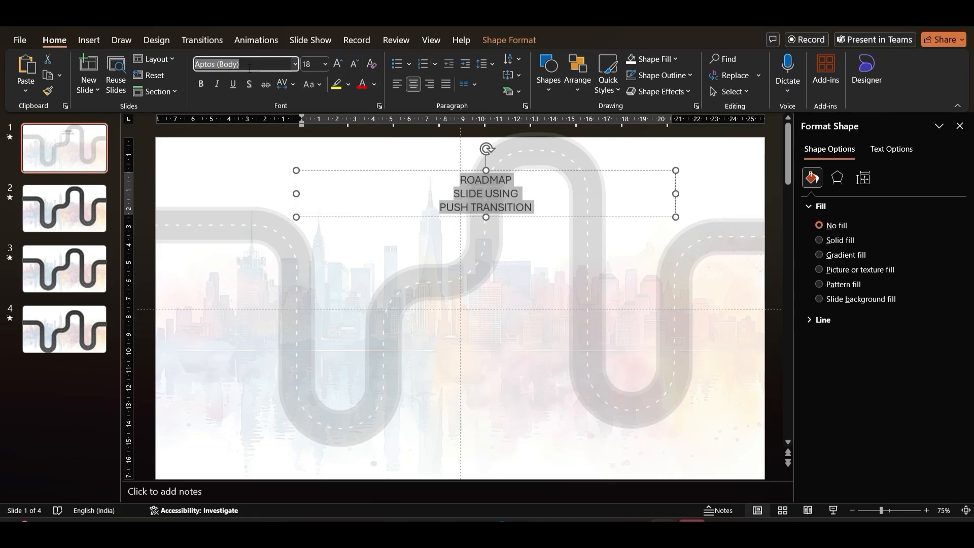
pyautogui.write('LEMON MILK Medium')
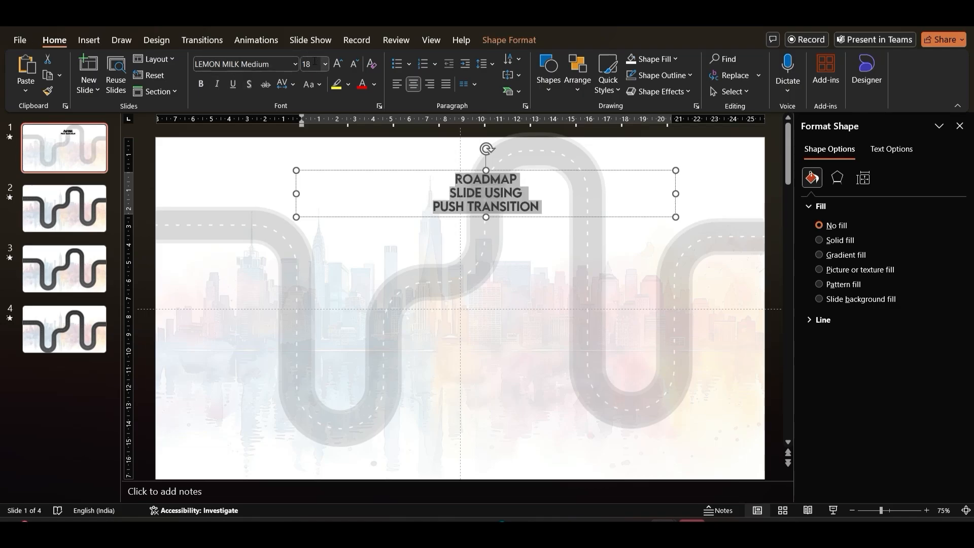
pyautogui.write('80')
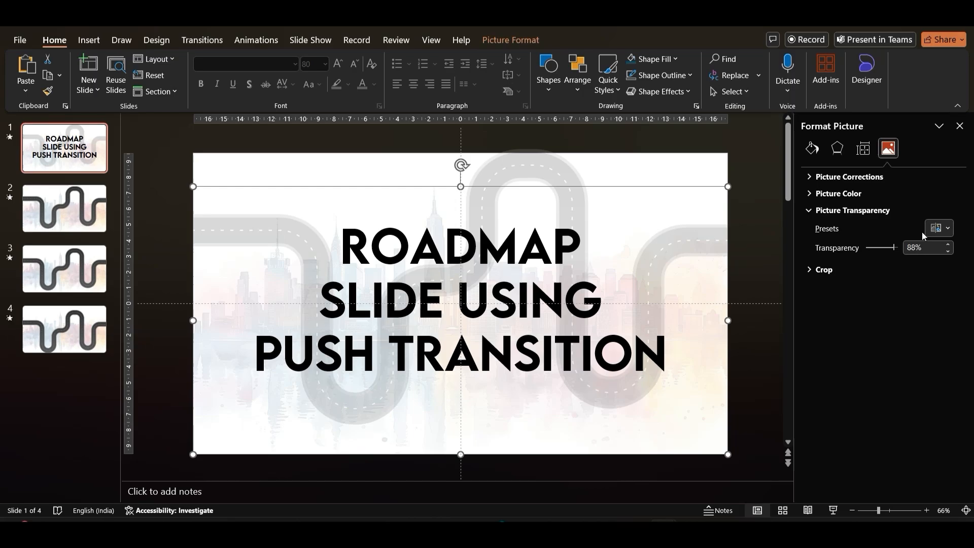
# Give the title text a linear gradient fill running horizontally at 180°
pyautogui.tripleClick(923, 248)
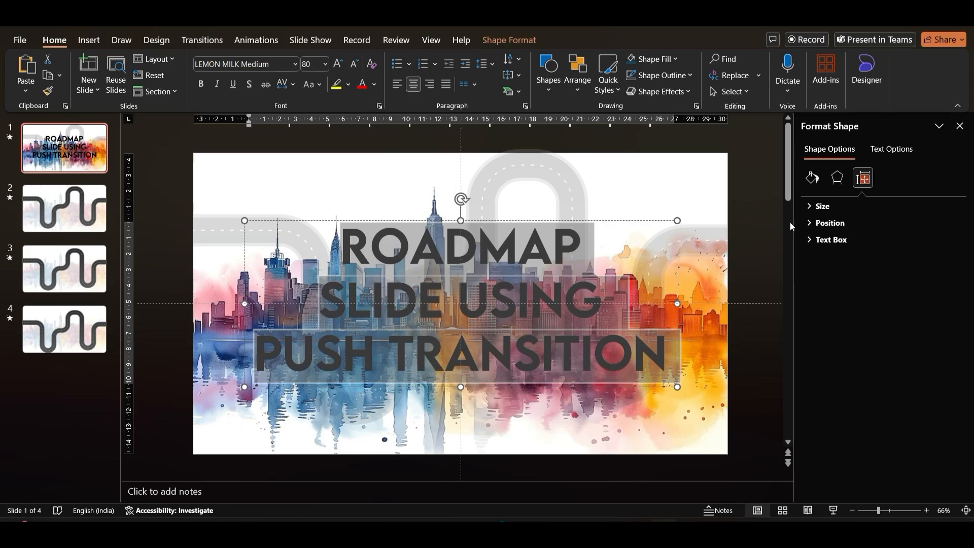
pyautogui.click(890, 149)
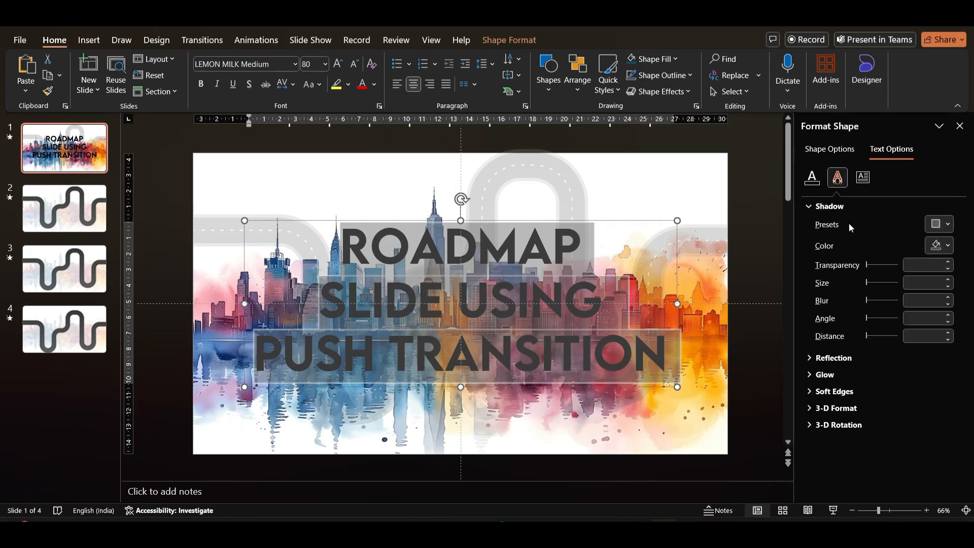
pyautogui.click(812, 177)
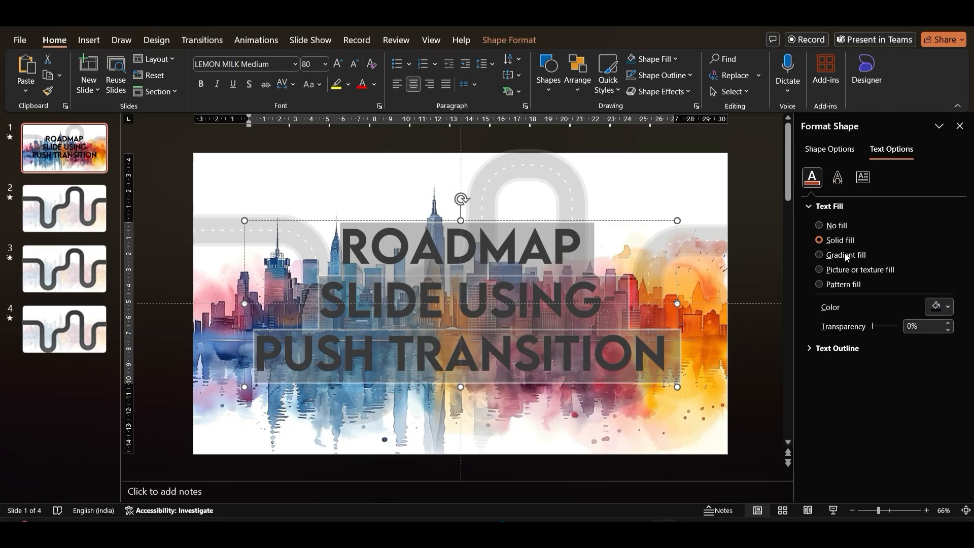
pyautogui.click(819, 254)
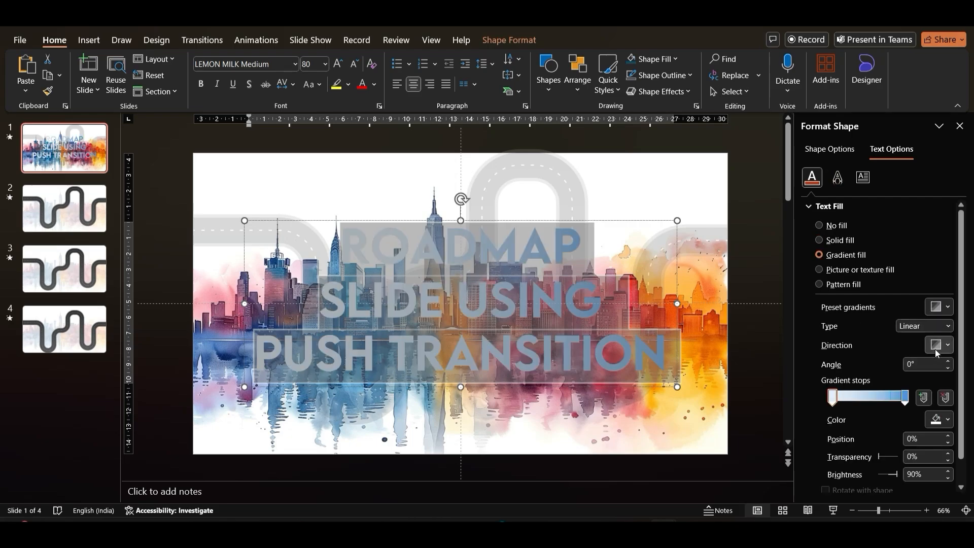
pyautogui.click(938, 345)
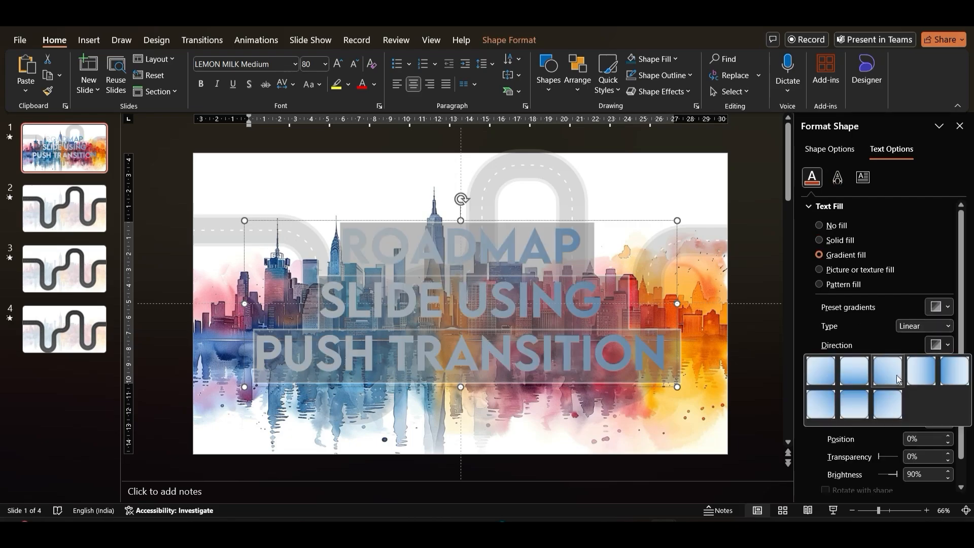
pyautogui.click(887, 369)
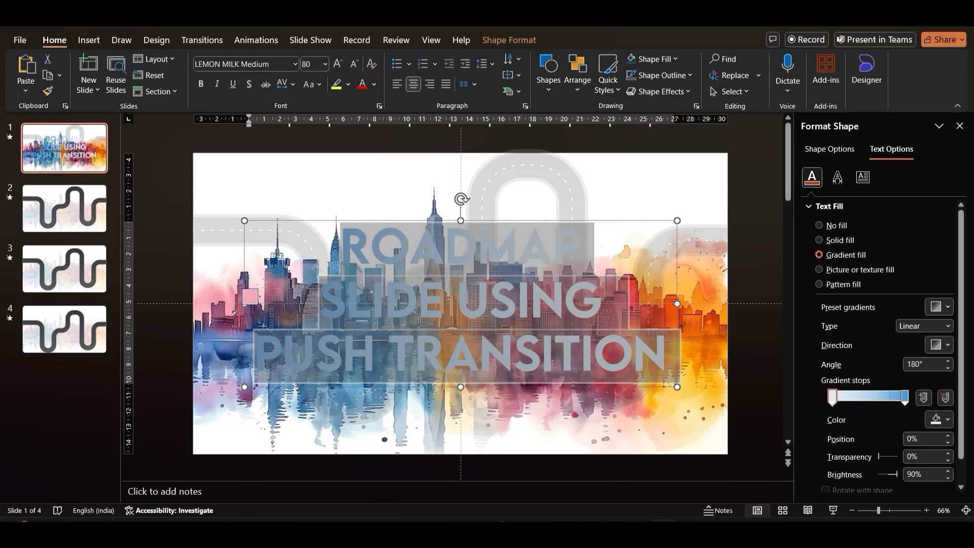
# Colour the gradient stops with blue-to-orange shades sampled from the city painting, then fade the painting
pyautogui.click(834, 397)
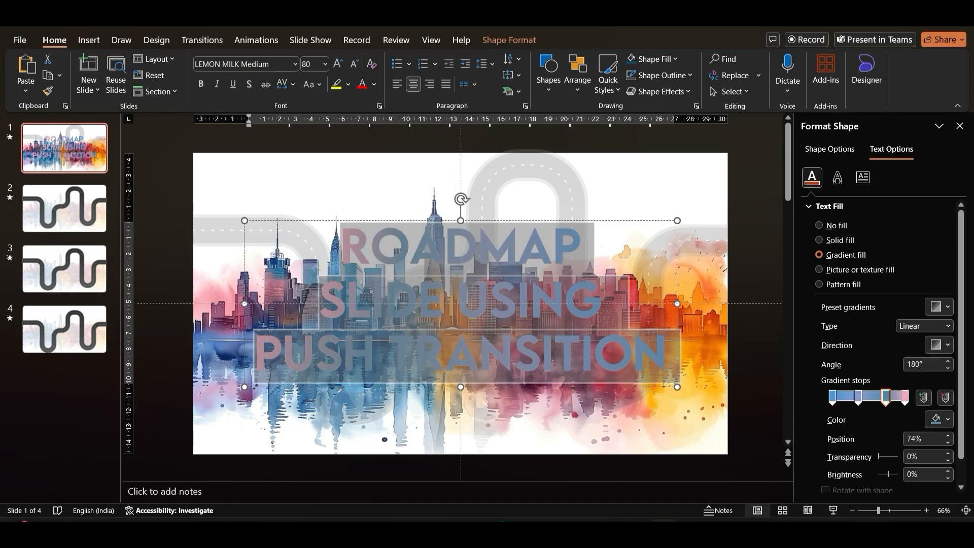
pyautogui.click(946, 419)
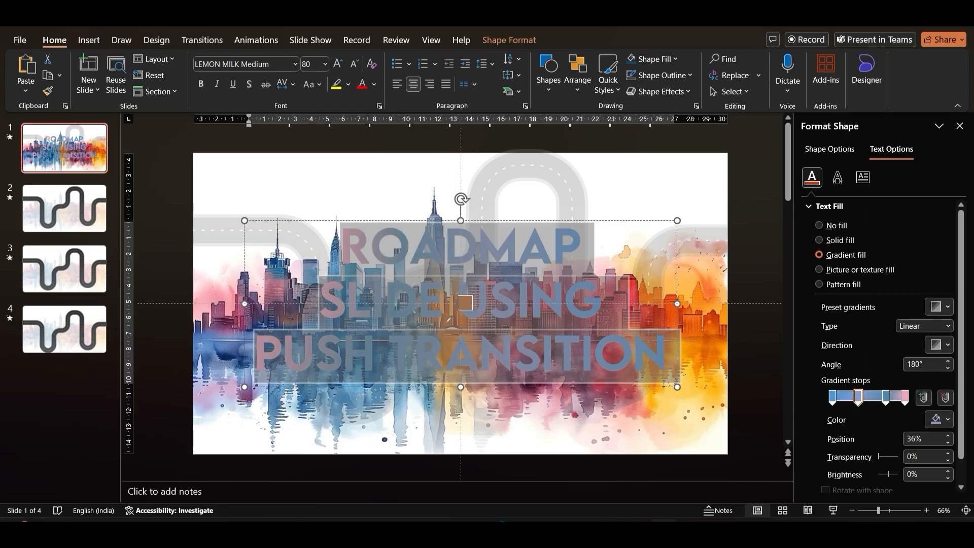
pyautogui.moveTo(859, 396); pyautogui.dragTo(867, 397)
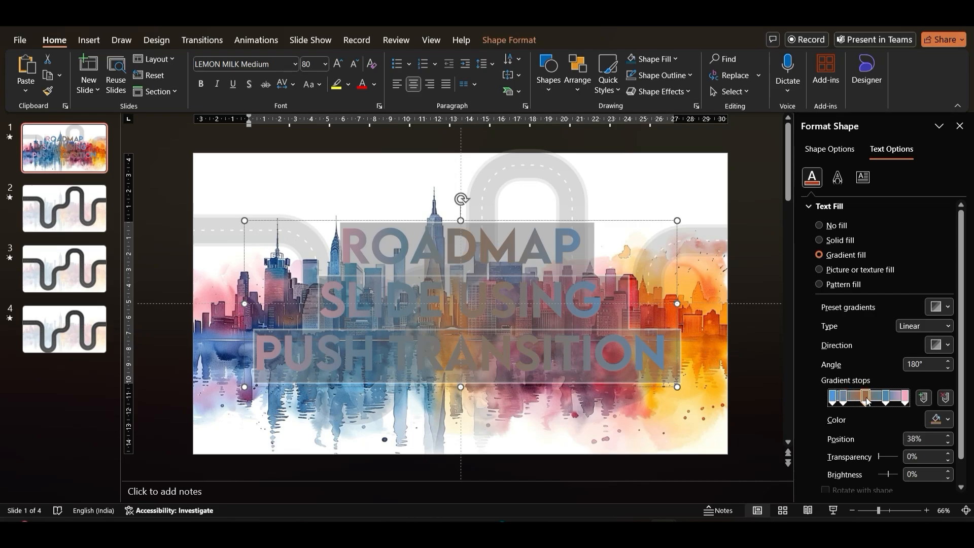
pyautogui.moveTo(865, 397); pyautogui.dragTo(873, 396)
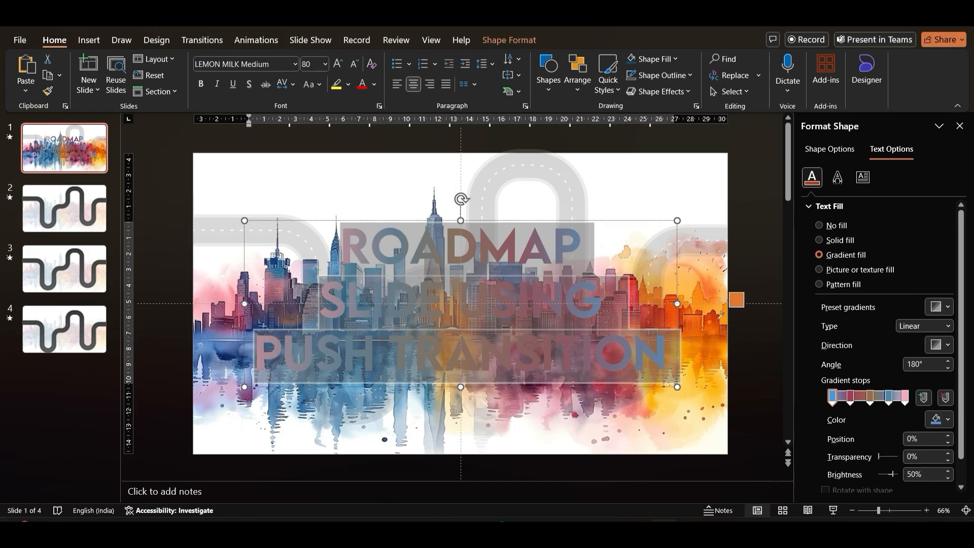
pyautogui.click(903, 397)
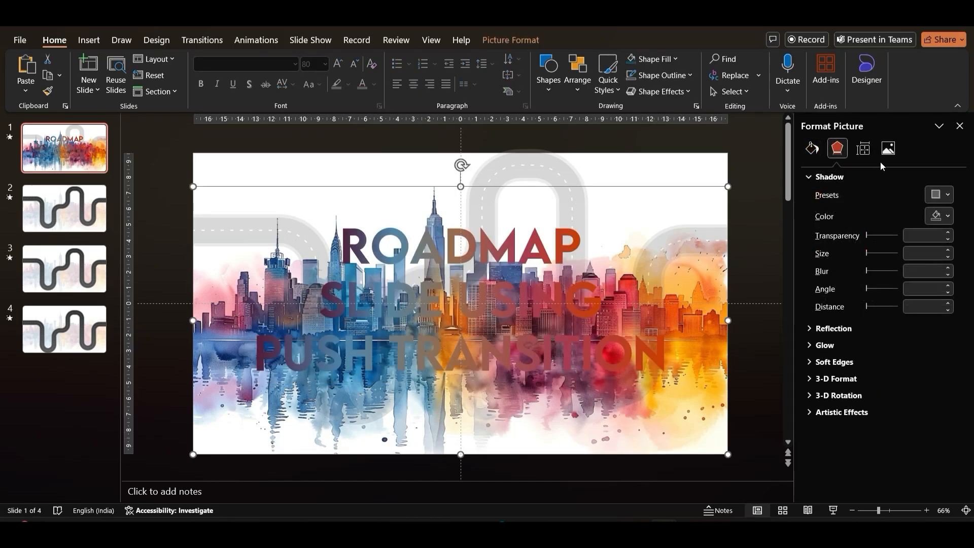
pyautogui.click(888, 148)
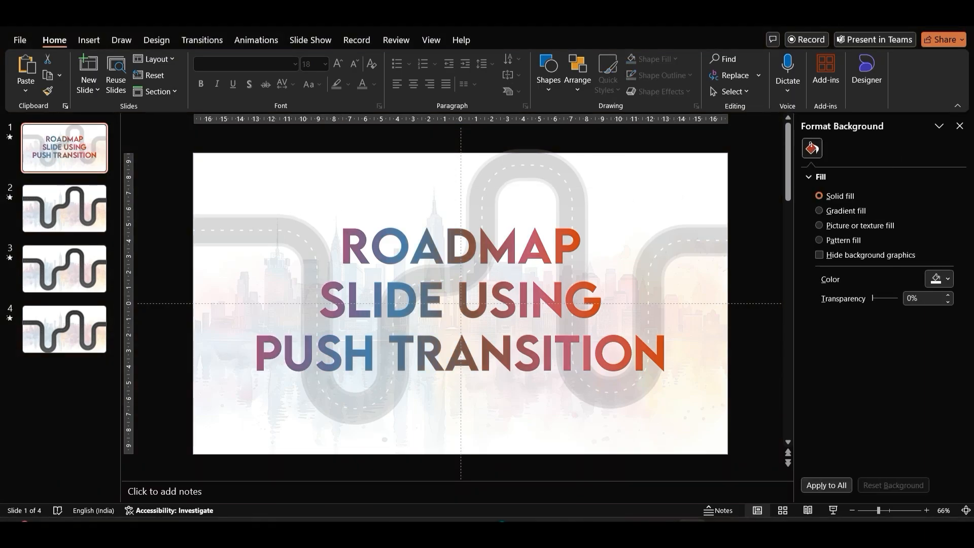
# Draw a small blue teardrop map pin on slide 2, pointing down onto the road's first bend
pyautogui.click(64, 208)
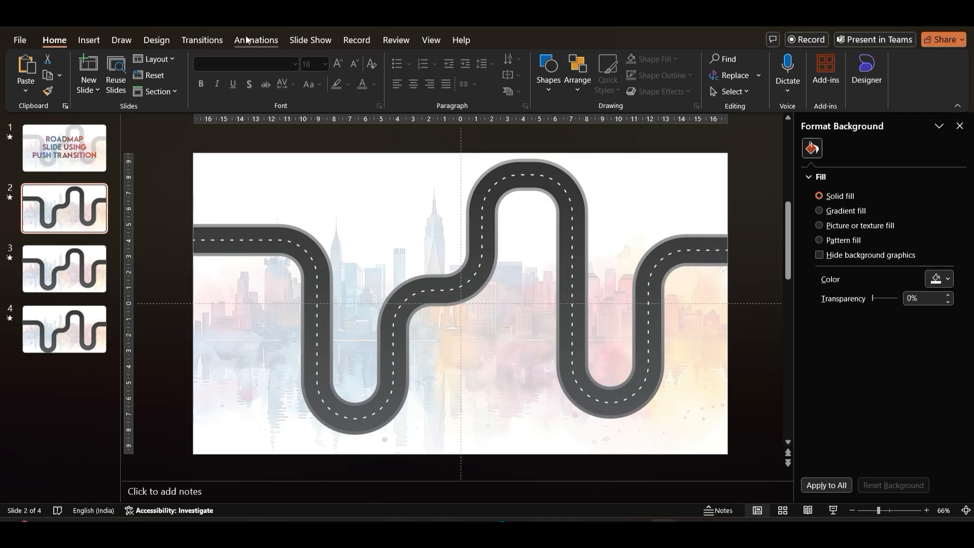
pyautogui.moveTo(89, 41)
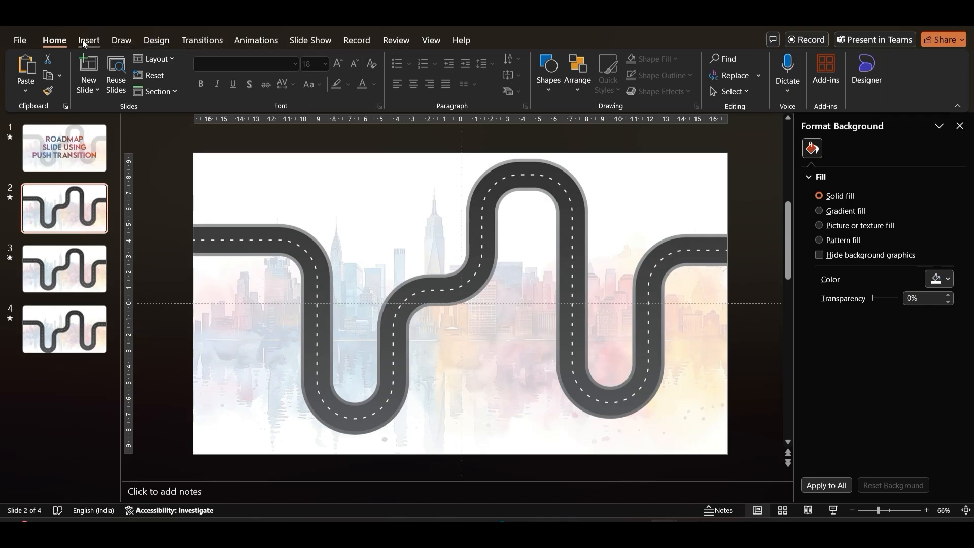
pyautogui.click(273, 73)
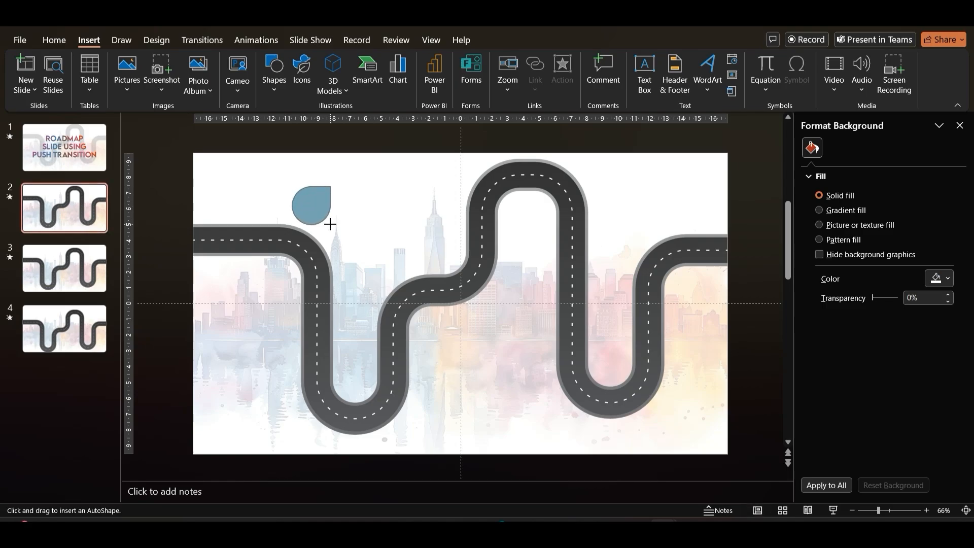
pyautogui.moveTo(295, 187); pyautogui.dragTo(328, 223)
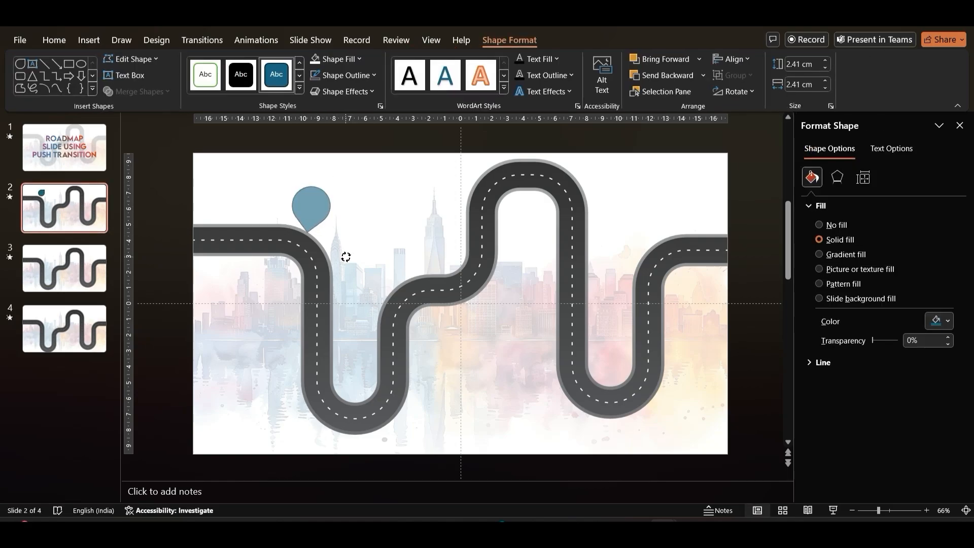
pyautogui.click(310, 208)
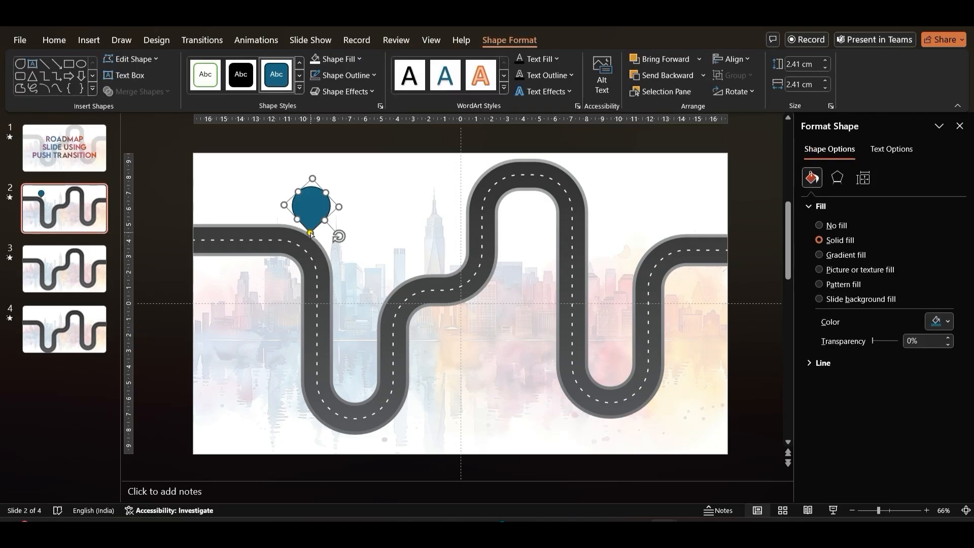
pyautogui.click(311, 306)
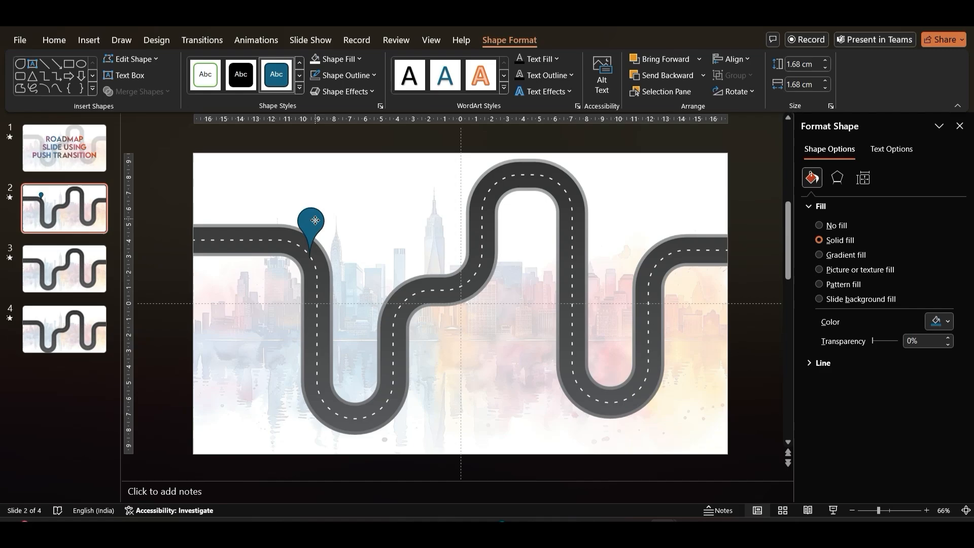
# Draw a small circle, Align Center it on the pin's head, and fill it green
pyautogui.moveTo(314, 227); pyautogui.dragTo(324, 219)
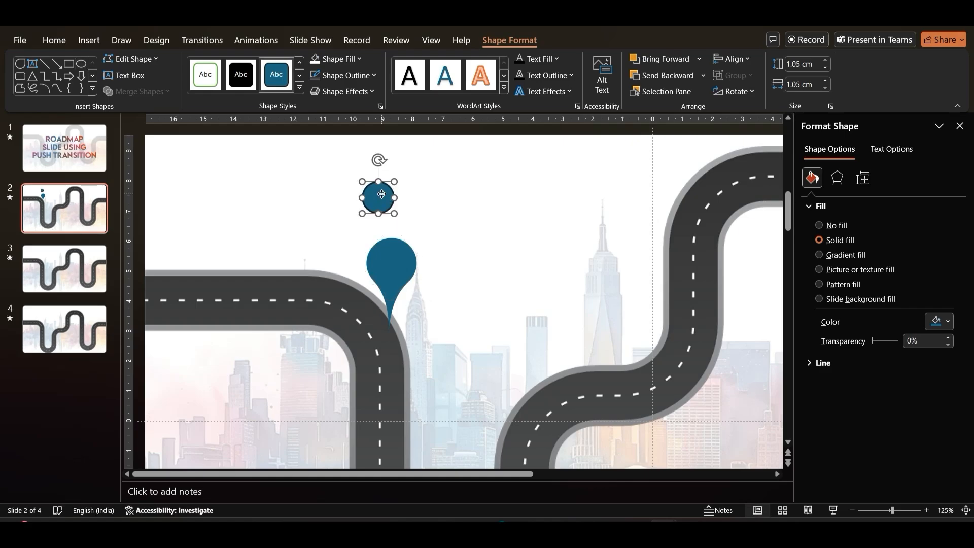
pyautogui.moveTo(377, 193); pyautogui.dragTo(391, 259)
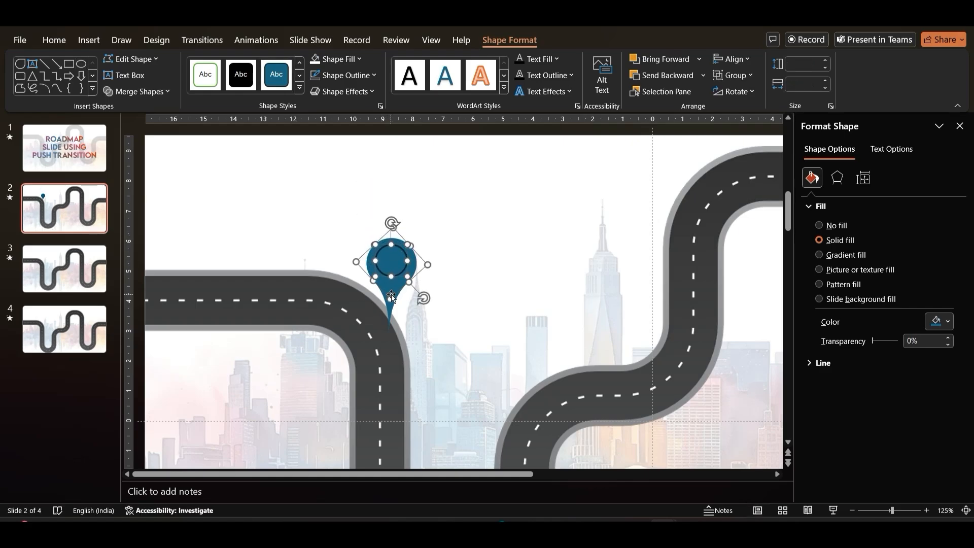
pyautogui.click(734, 59)
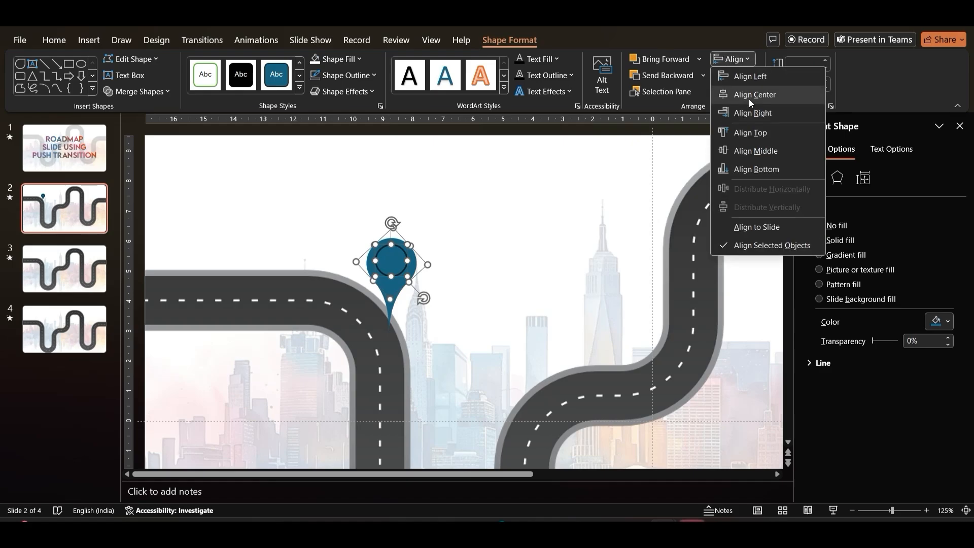
pyautogui.click(753, 95)
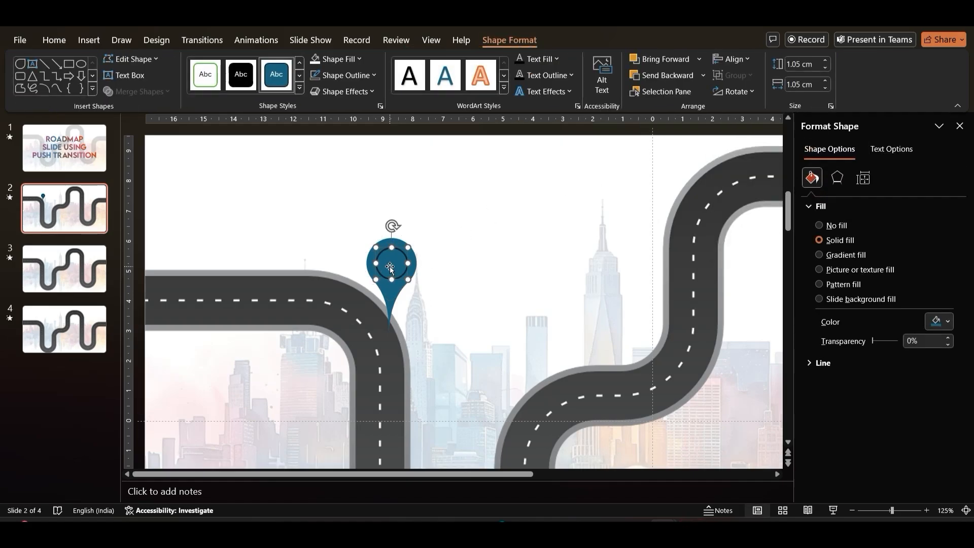
pyautogui.click(344, 75)
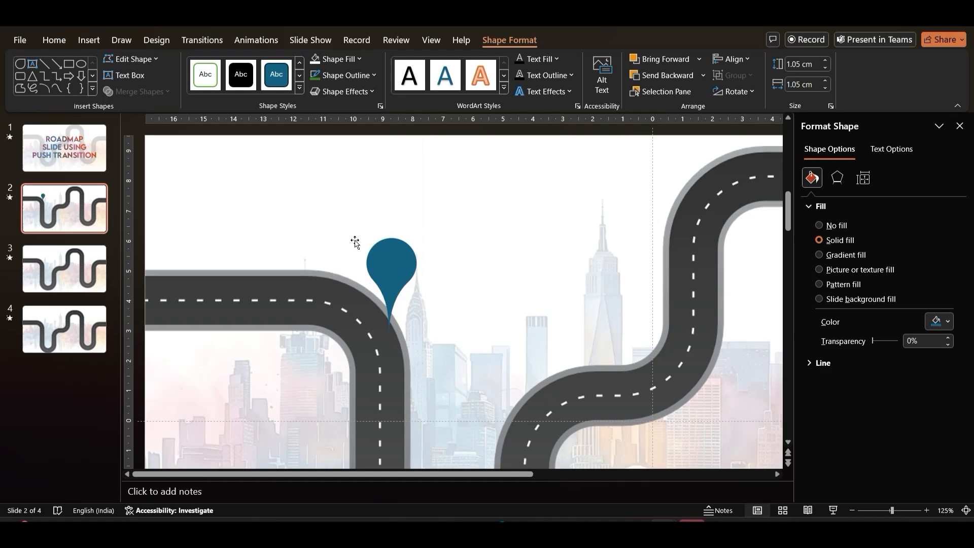
pyautogui.click(336, 59)
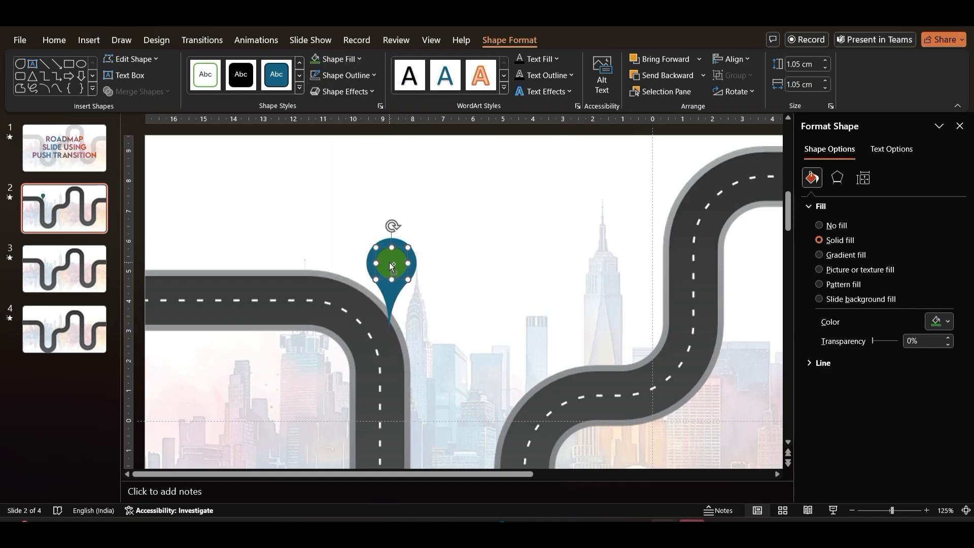
# Shrink and recentre the circle, combine it with the pin to cut a round hole, and fill the pin green
pyautogui.moveTo(391, 264); pyautogui.dragTo(406, 261)
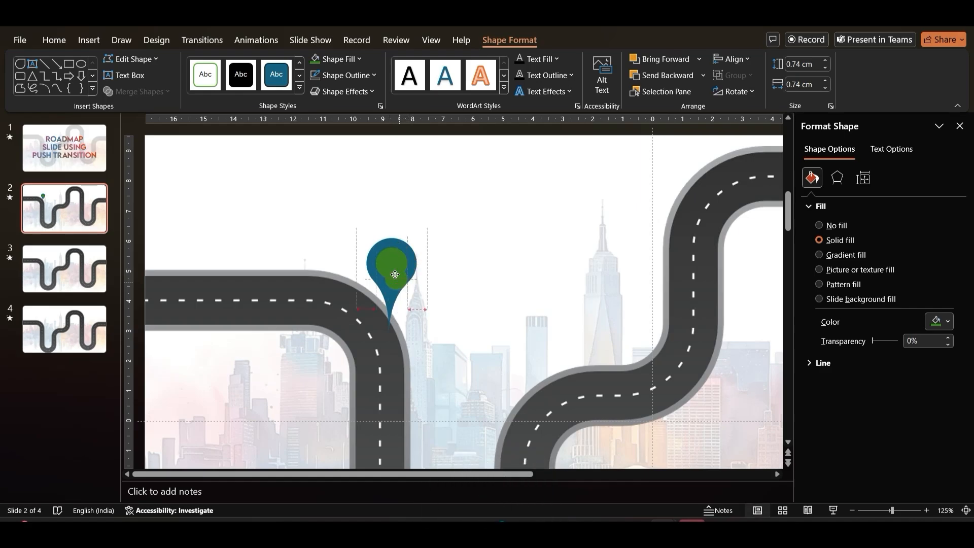
pyautogui.moveTo(395, 273); pyautogui.dragTo(393, 265)
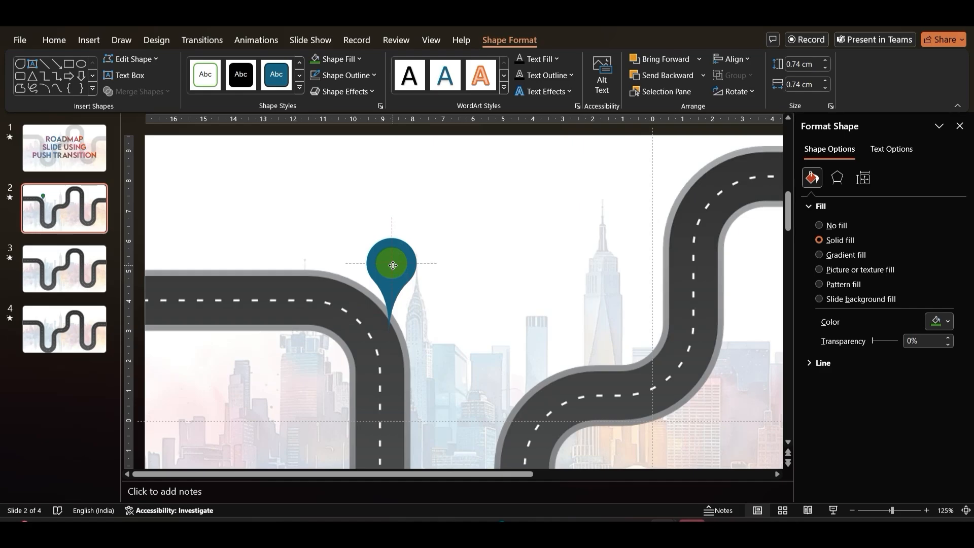
pyautogui.click(336, 59)
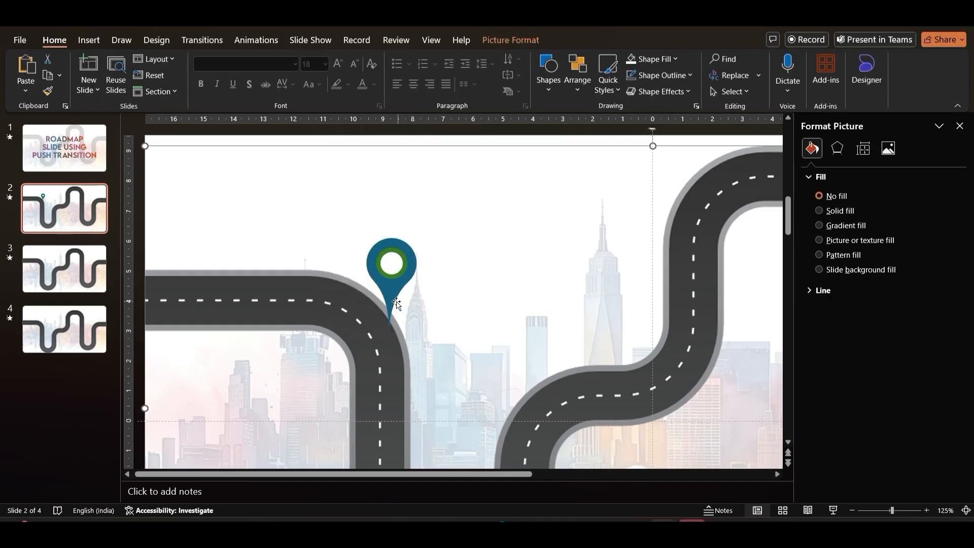
pyautogui.click(335, 58)
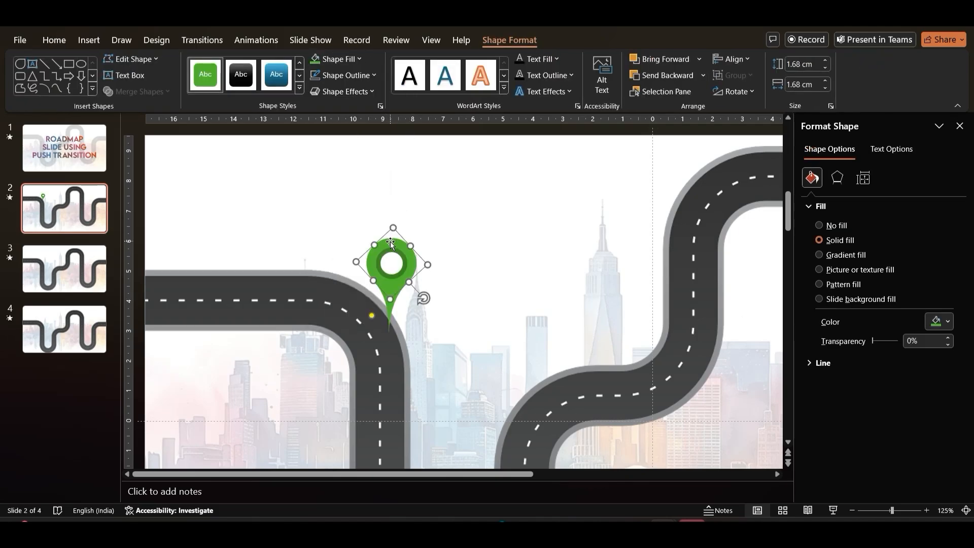
# Group the pin's pieces and apply an Outer shadow preset from Format Shape > Effects
pyautogui.press('ctrl+g')
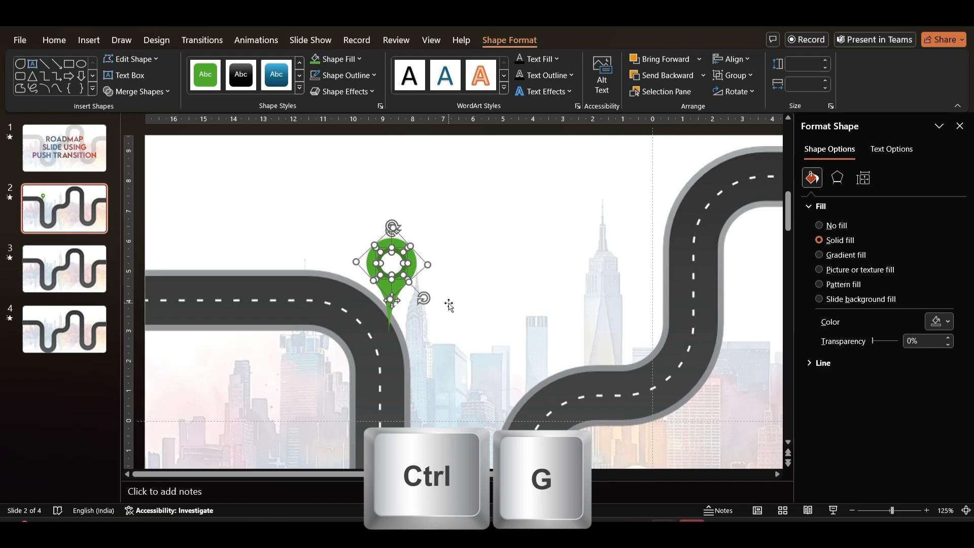
pyautogui.press('ctrl+g')
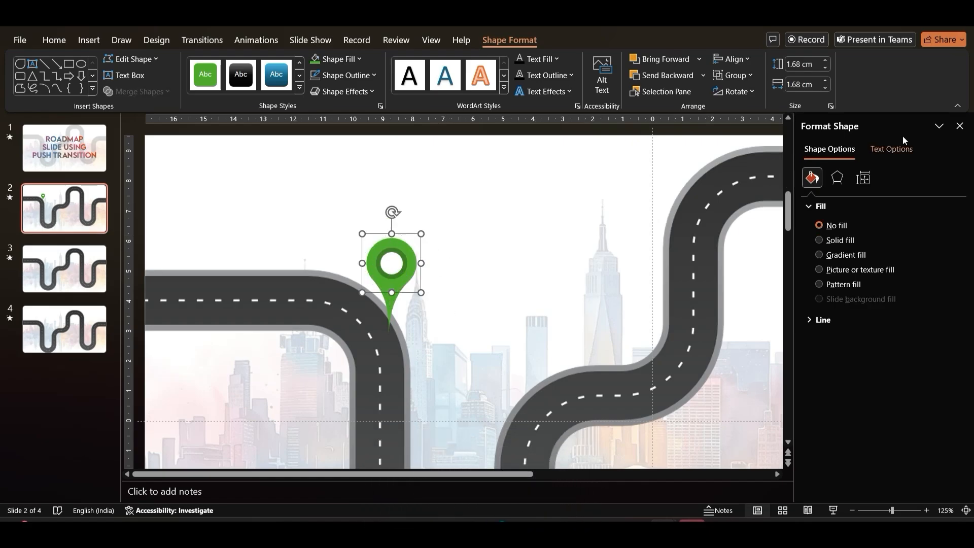
pyautogui.click(836, 178)
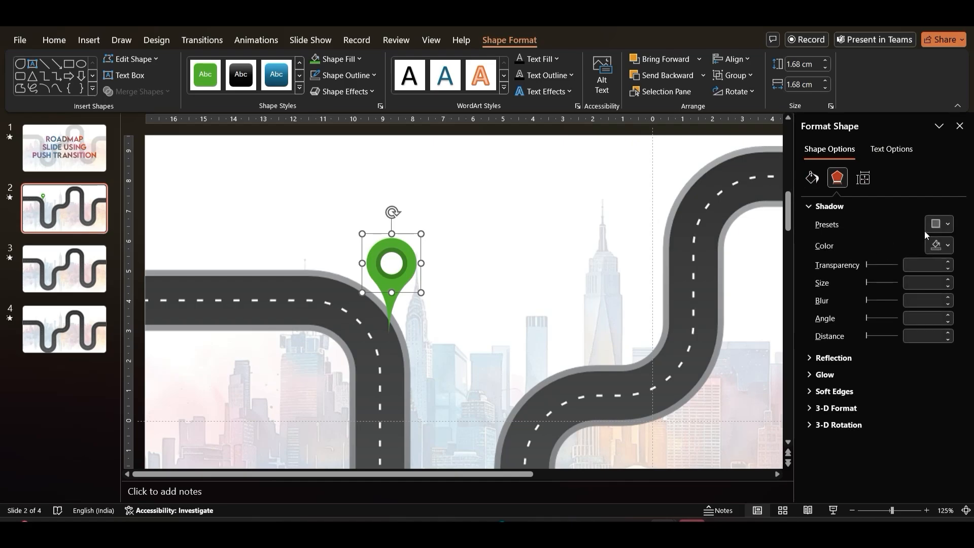
pyautogui.click(938, 224)
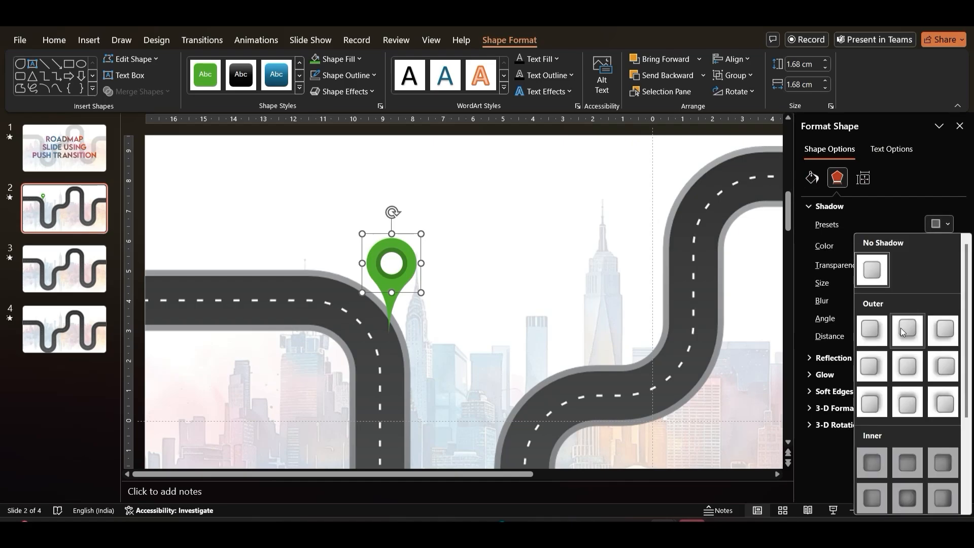
pyautogui.click(906, 329)
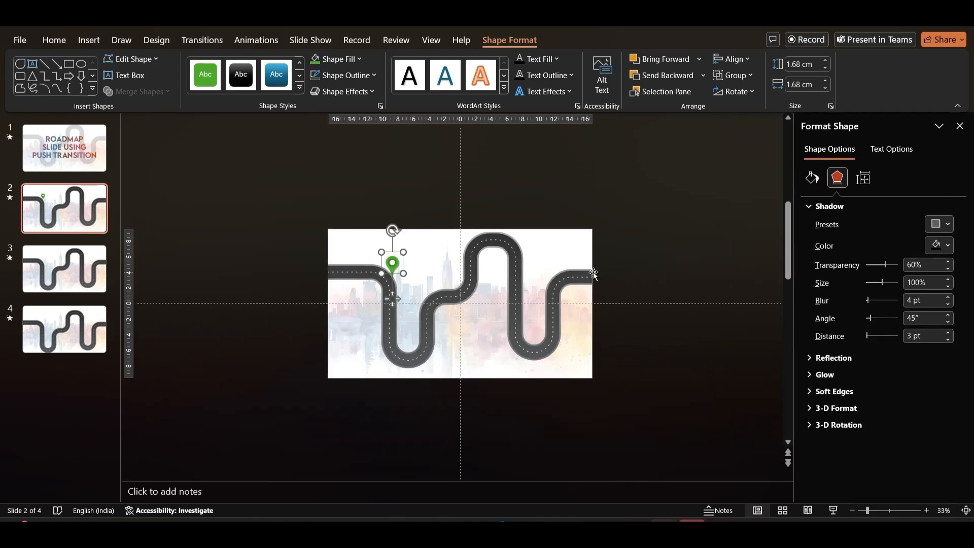
# Give the second pin lower on the road an Outer shadow preset and recolour it purple
pyautogui.click(926, 510)
pyautogui.write('1.4')
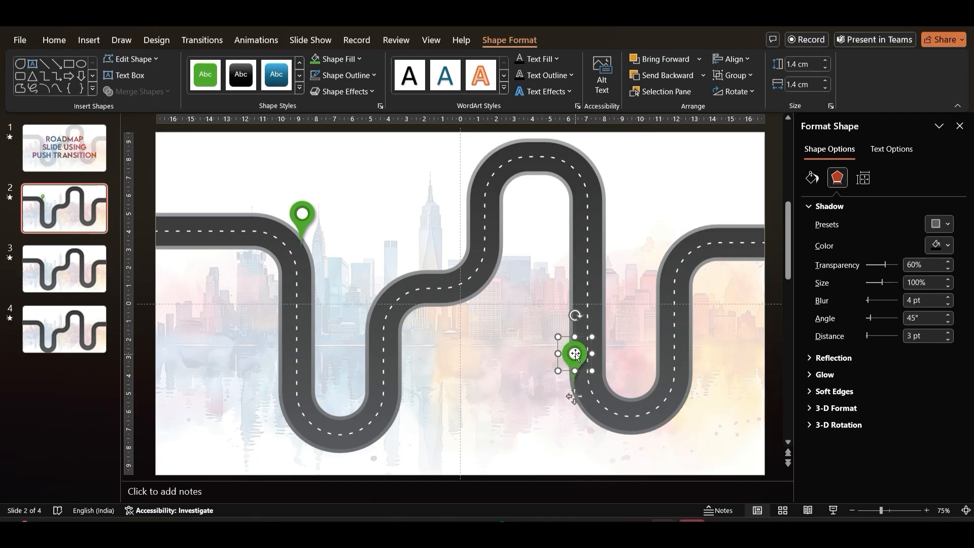
pyautogui.click(938, 224)
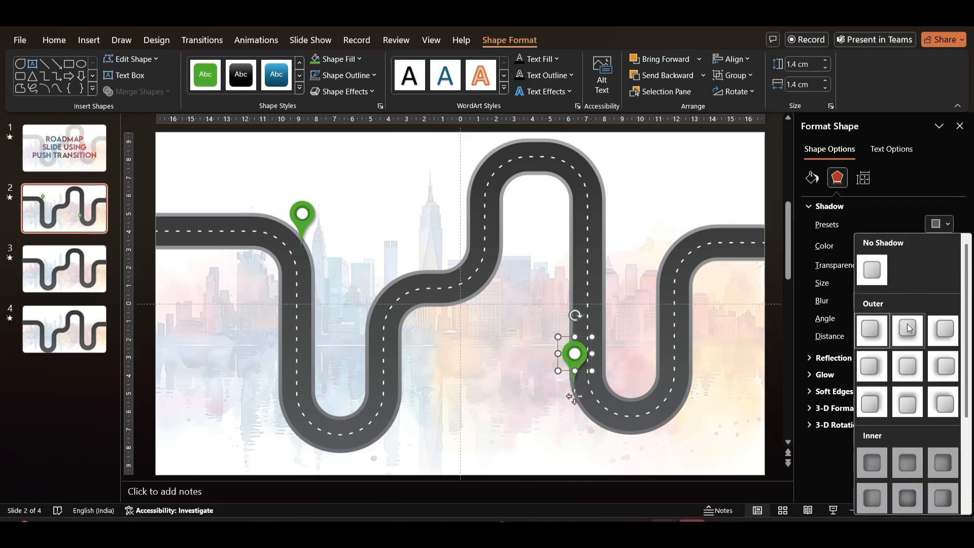
pyautogui.click(906, 329)
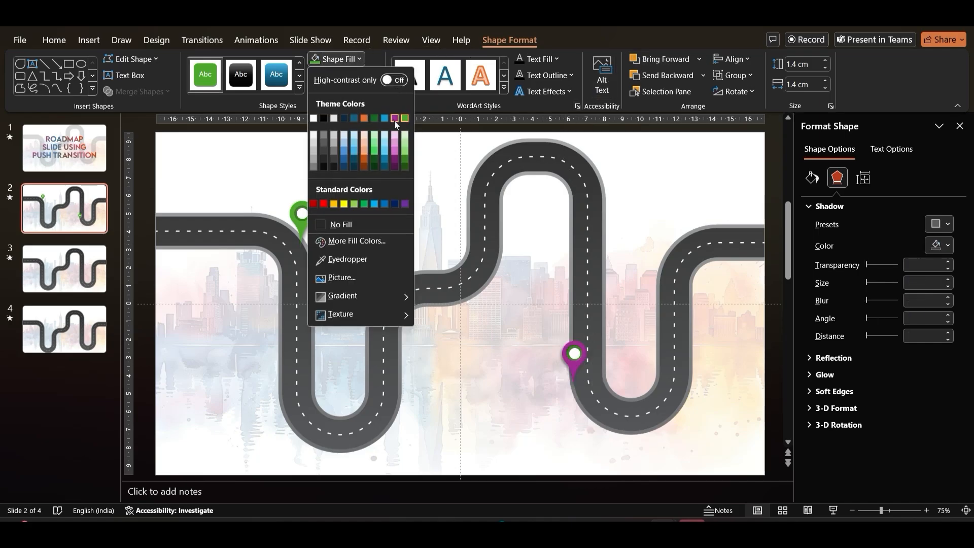
pyautogui.click(395, 118)
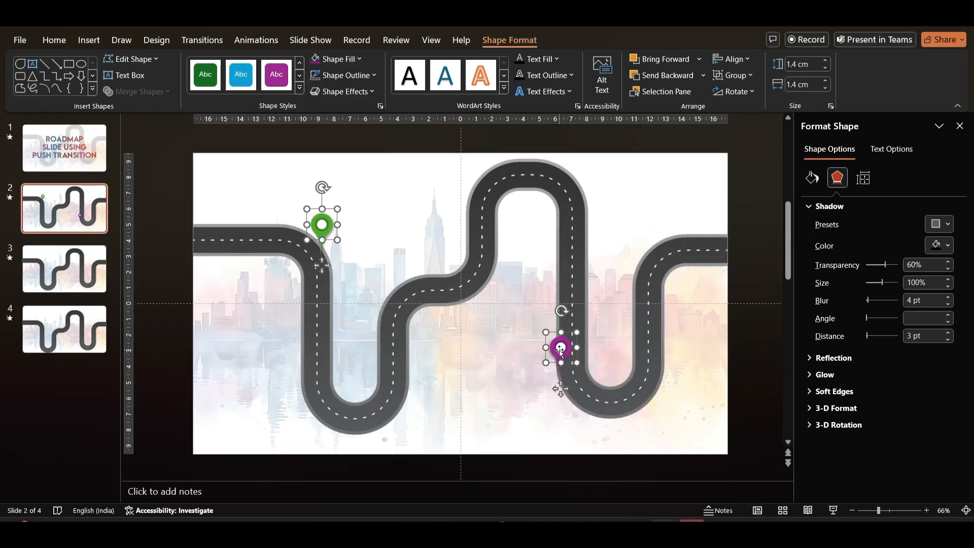
# Copy both pins onto slide 3 and recolour the upper pin blue
pyautogui.press('ctrl+c')
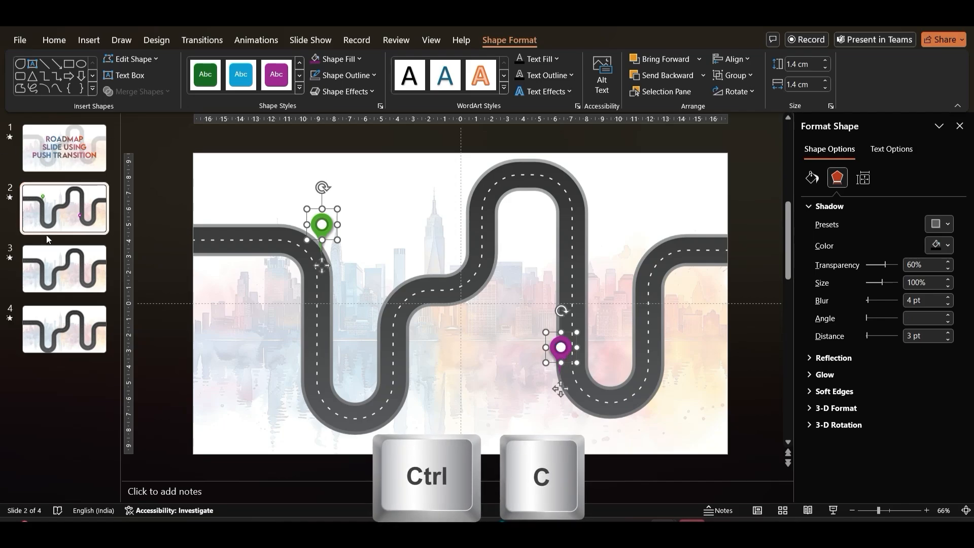
pyautogui.click(64, 268)
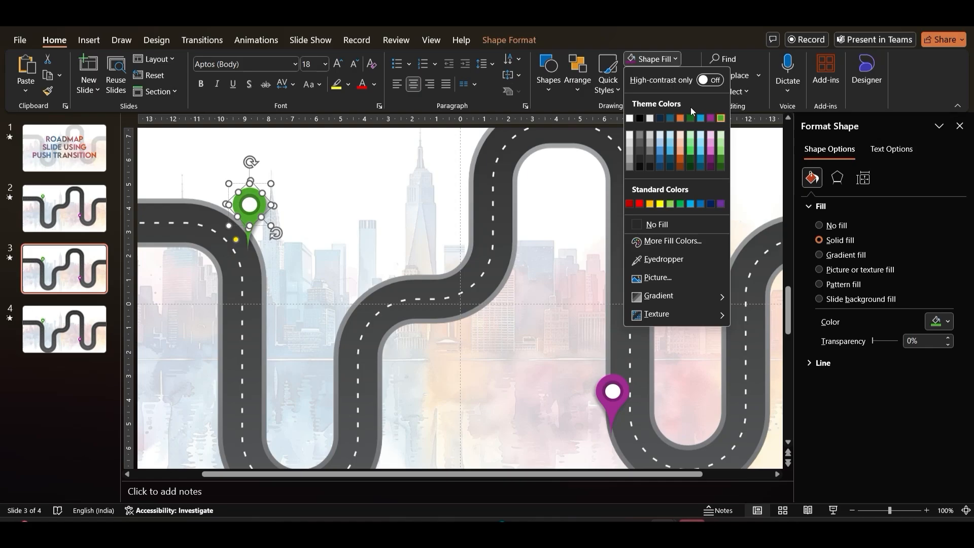
pyautogui.click(691, 118)
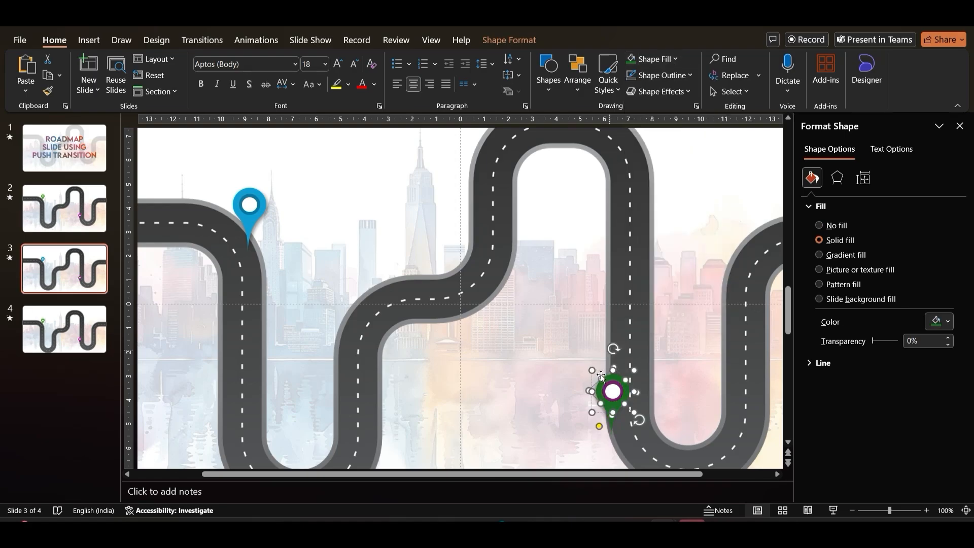
# Paste the pins onto slide 4 and recolour the upper and lower pins via Shape Fill
pyautogui.click(63, 330)
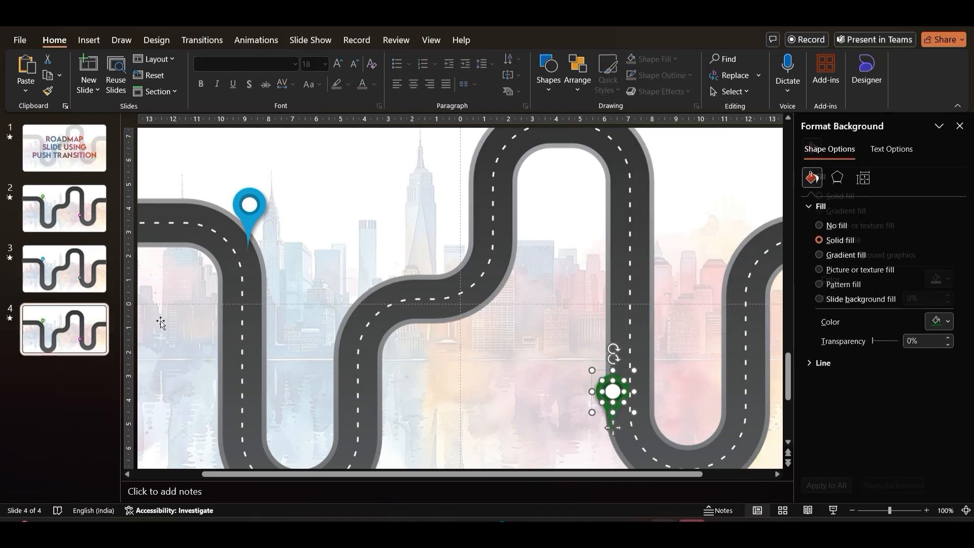
pyautogui.click(650, 59)
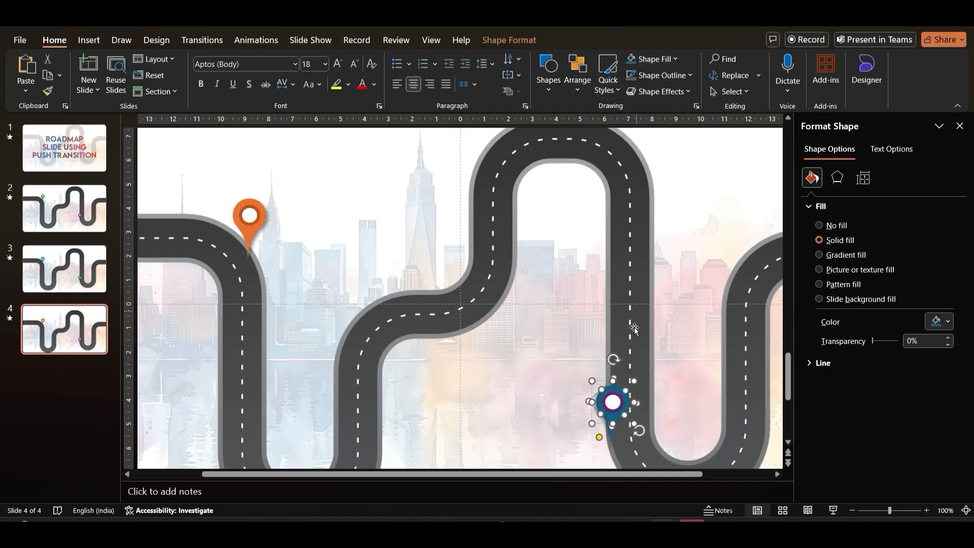
pyautogui.click(652, 59)
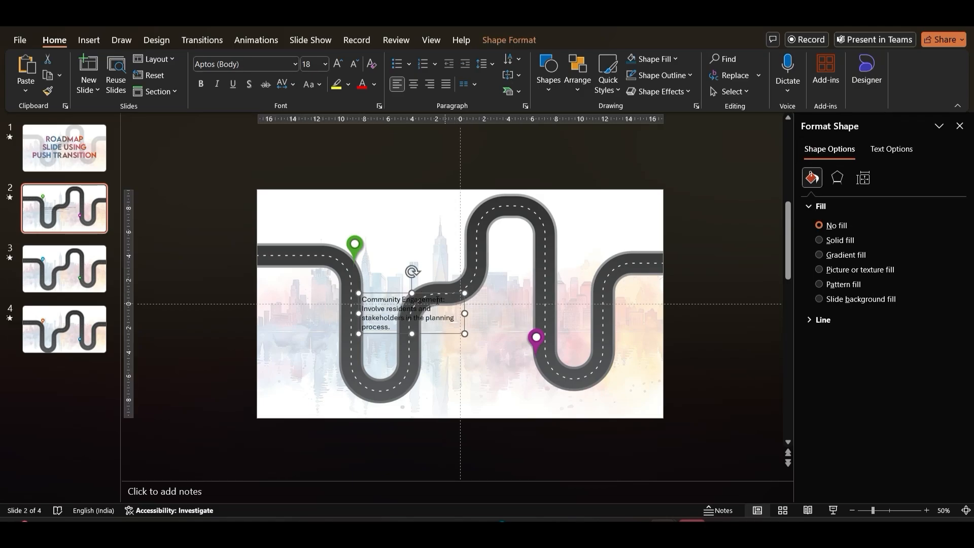
# Move the Community Engagement box beside the green pin, bold its heading, shrink the text one size, and duplicate it near the purple pin
pyautogui.moveTo(410, 310); pyautogui.dragTo(406, 248)
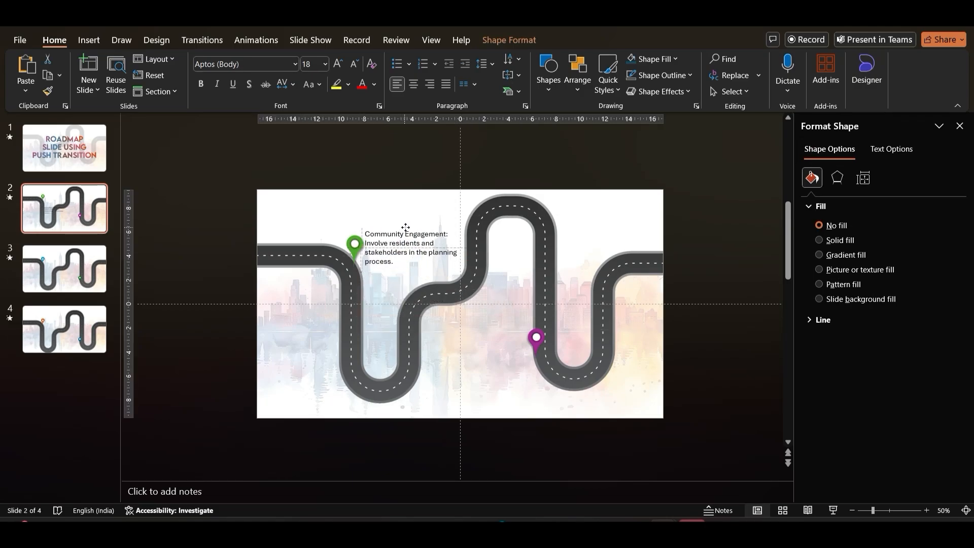
pyautogui.click(416, 248)
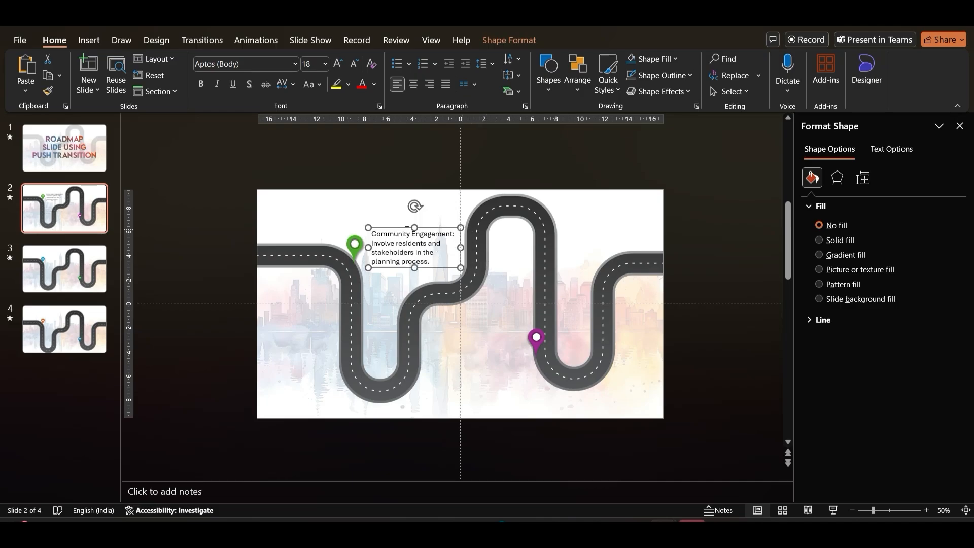
pyautogui.press('ctrl+b')
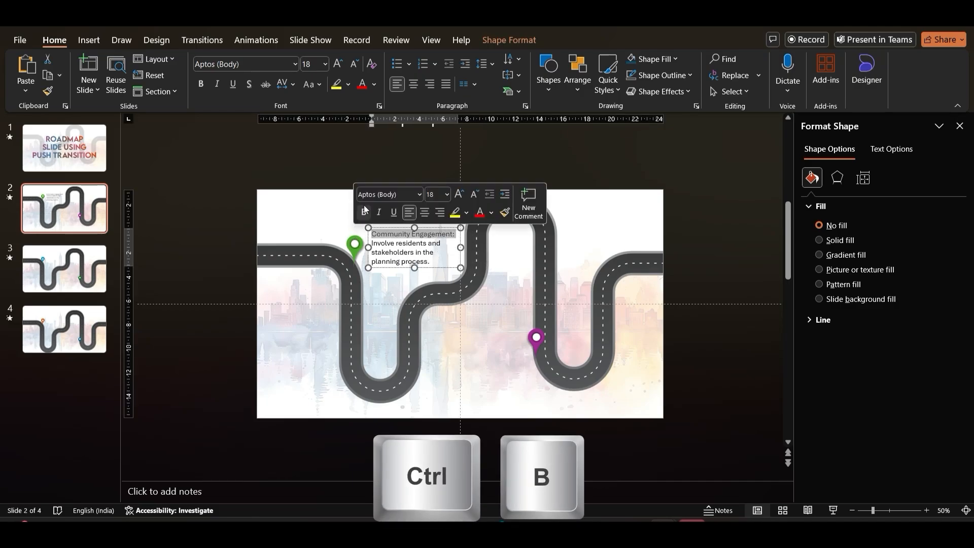
pyautogui.press('ctrl+b')
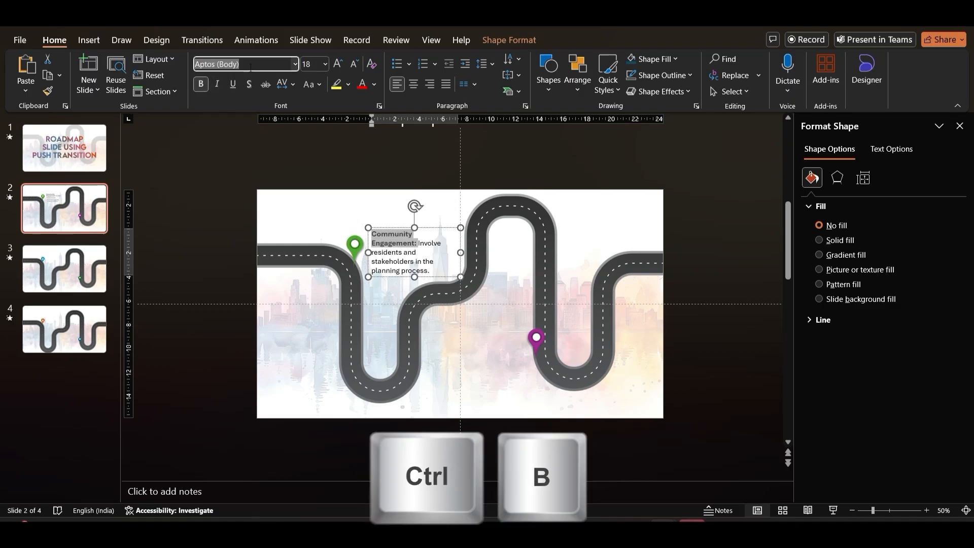
pyautogui.press('ctrl+b')
pyautogui.write('Poppins')
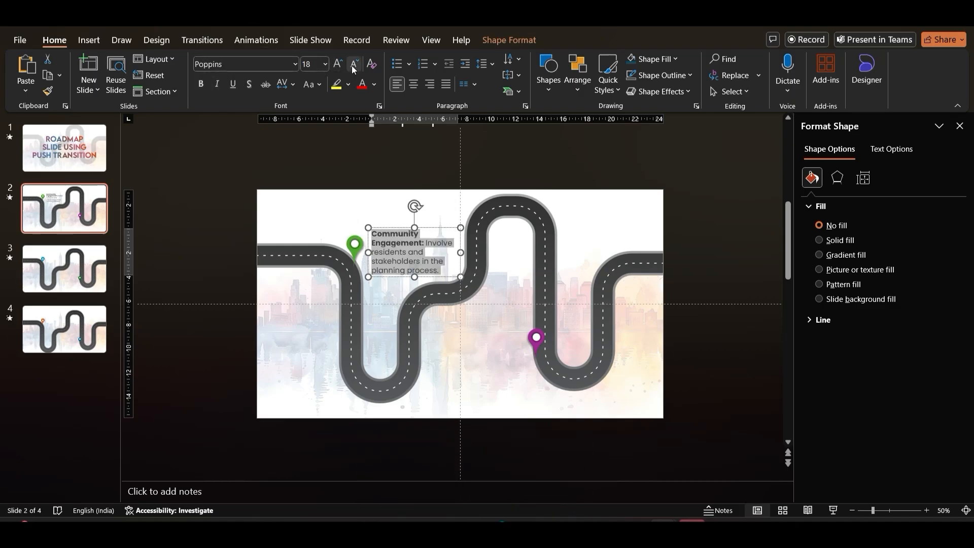
pyautogui.click(353, 65)
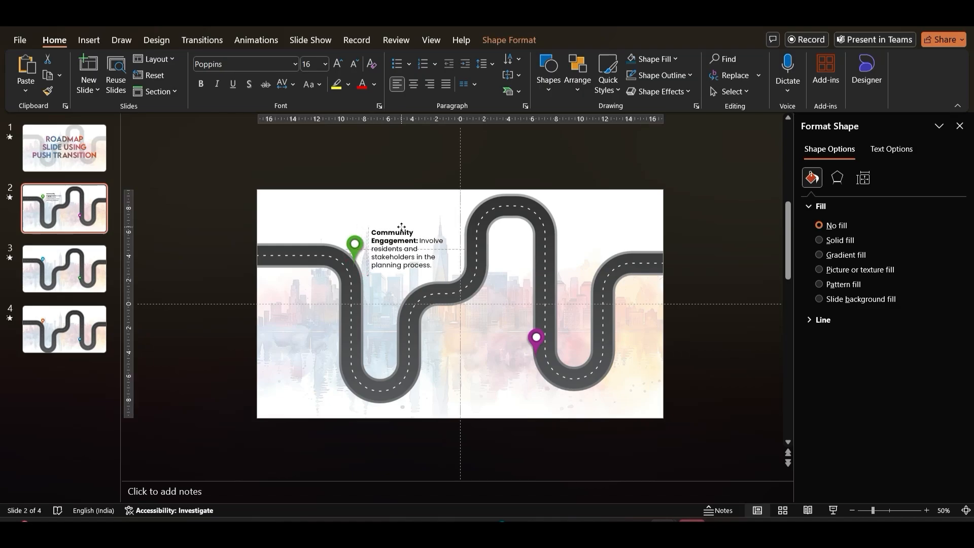
pyautogui.moveTo(400, 248); pyautogui.dragTo(484, 357)
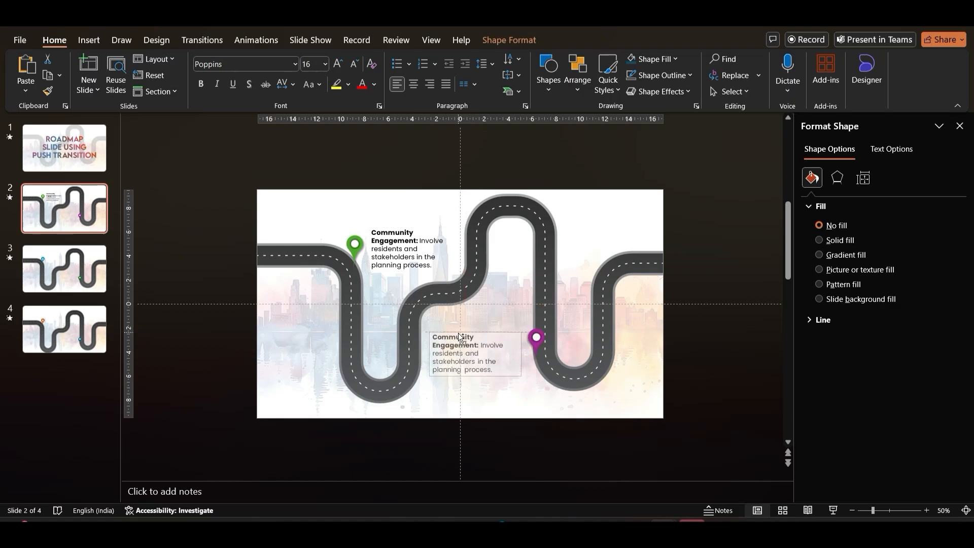
# Edit the copied caption on slide 2, then replace slide 3's captions with Affordable Housing and Transportation text
pyautogui.click(475, 354)
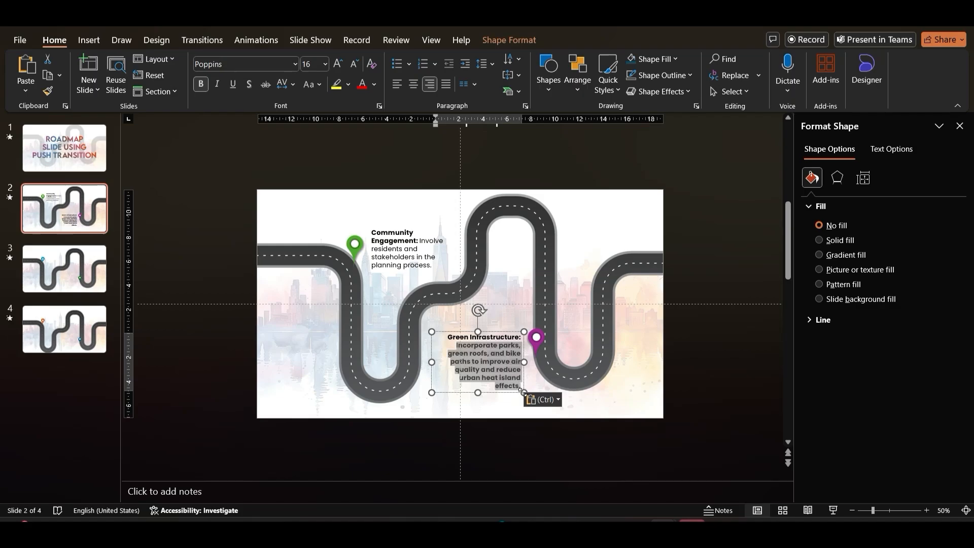
pyautogui.click(64, 268)
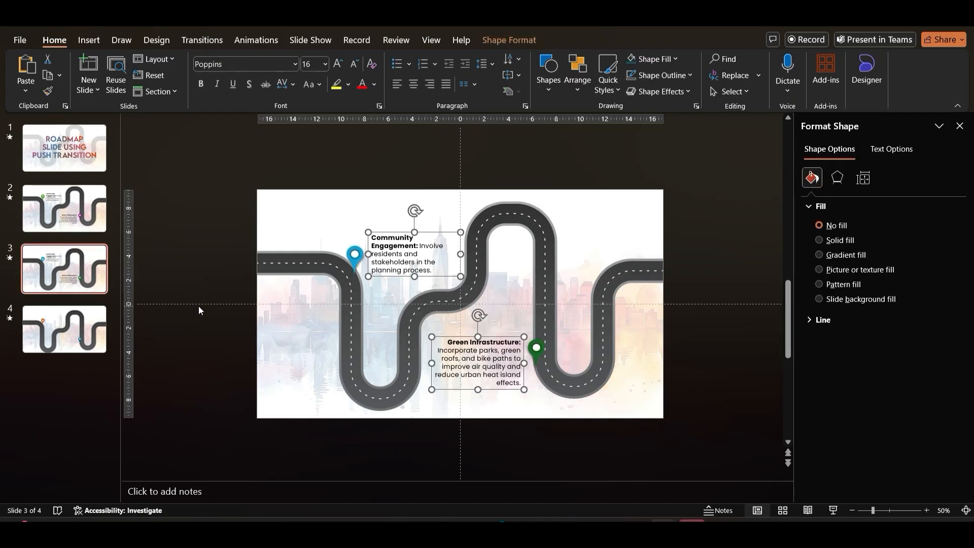
pyautogui.click(64, 329)
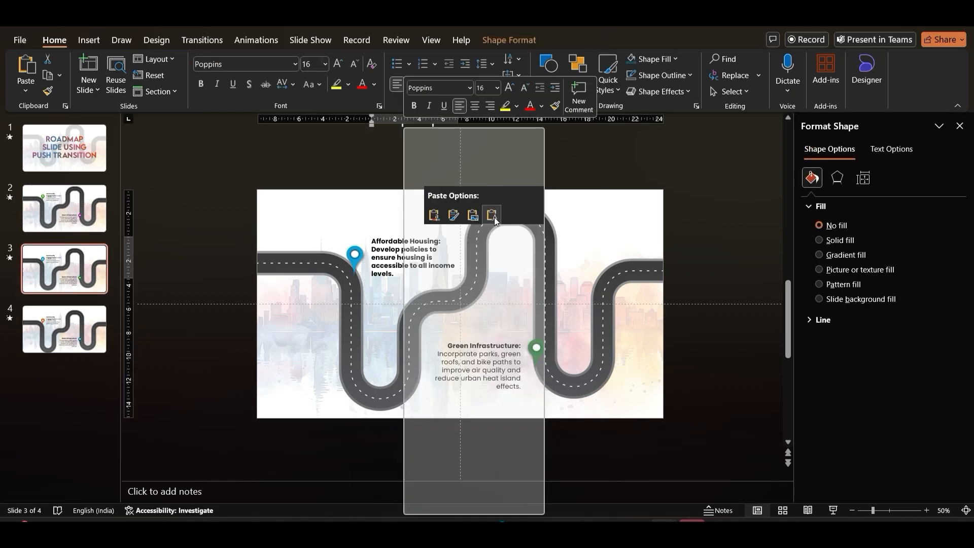
pyautogui.click(493, 215)
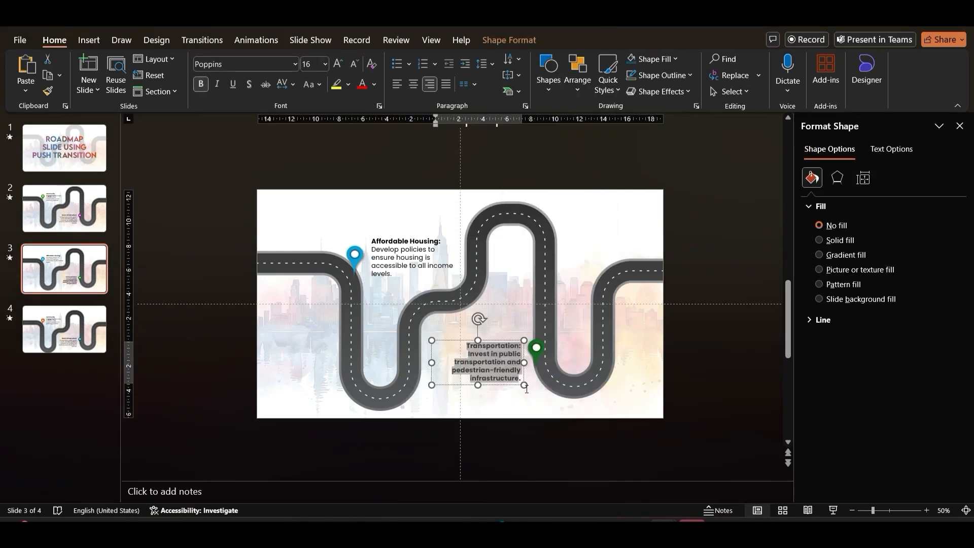
# Paste the Education caption beside slide 4's lower pin, then return to the title slide
pyautogui.click(64, 328)
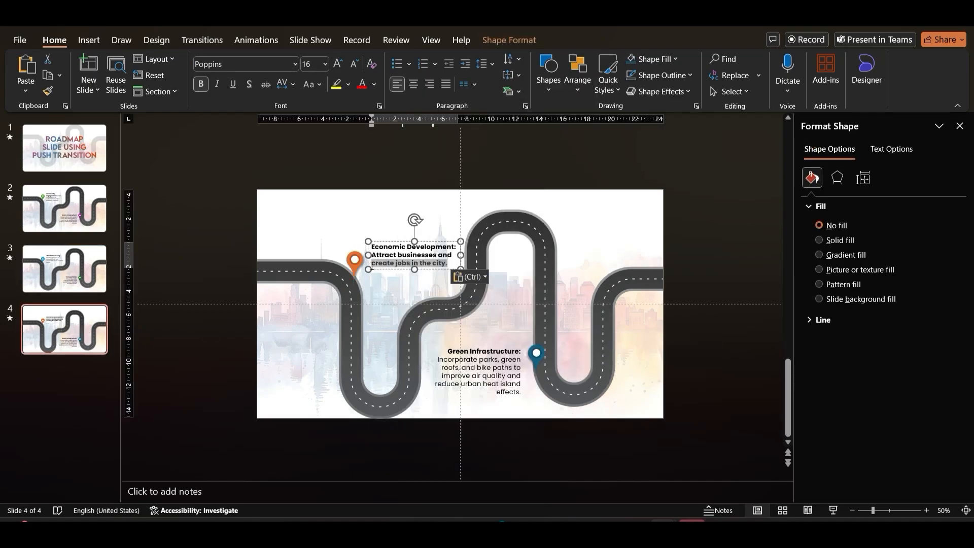
pyautogui.rightClick(478, 372)
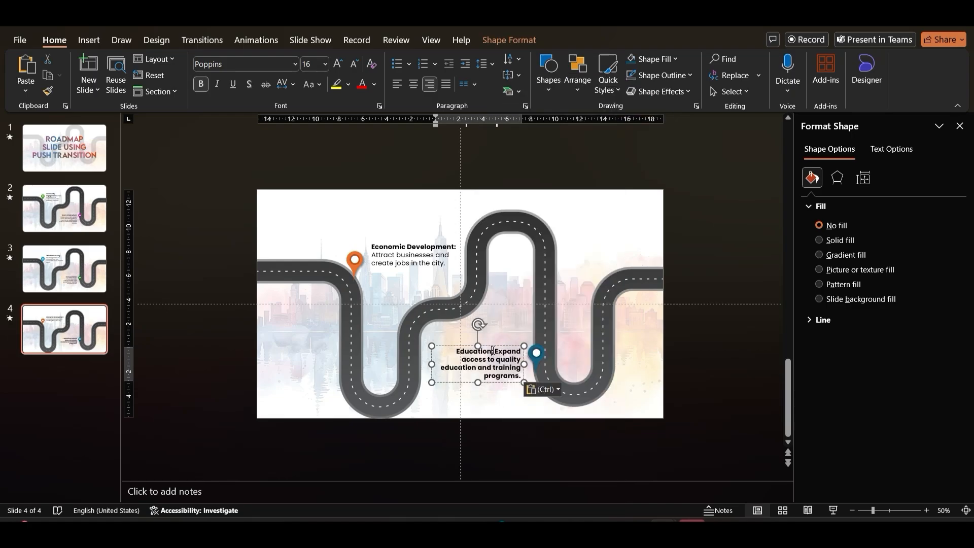
pyautogui.doubleClick(503, 350)
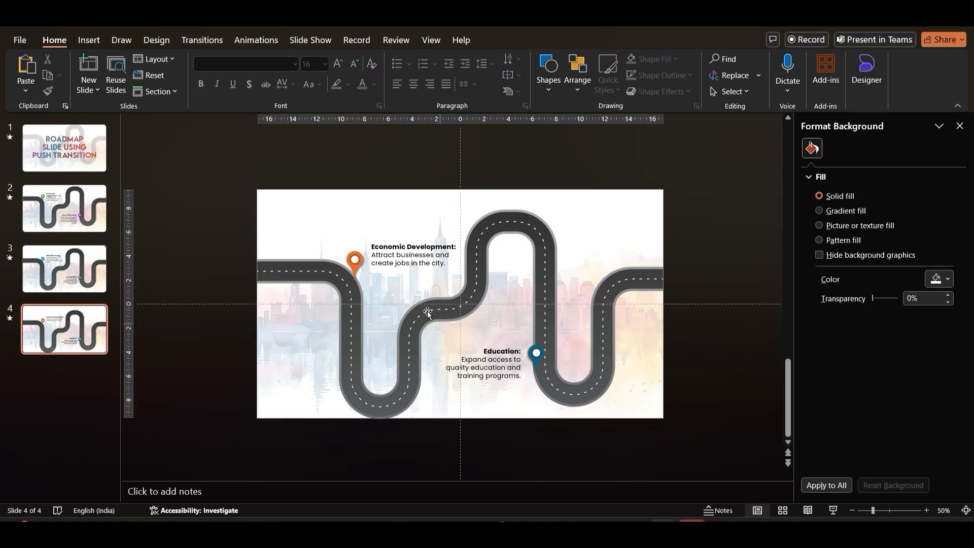
pyautogui.click(64, 148)
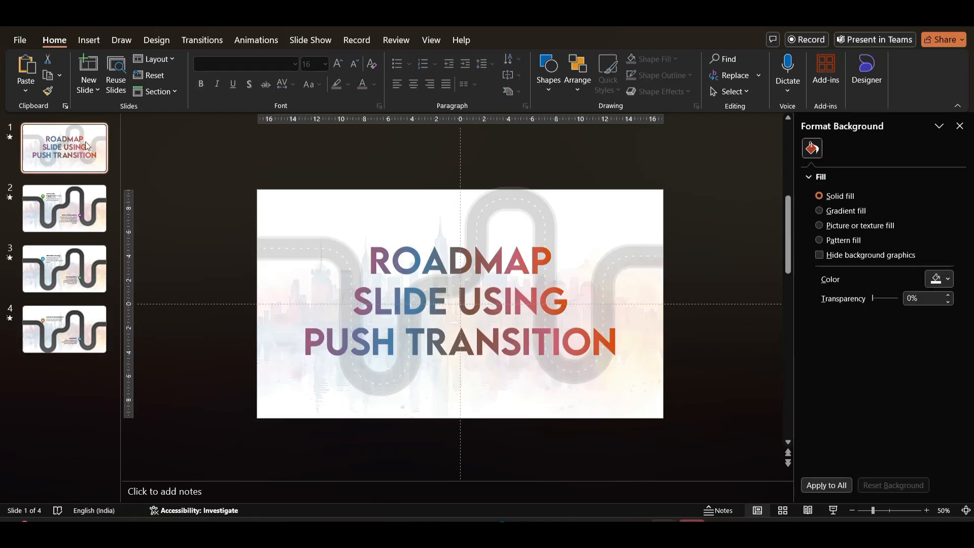